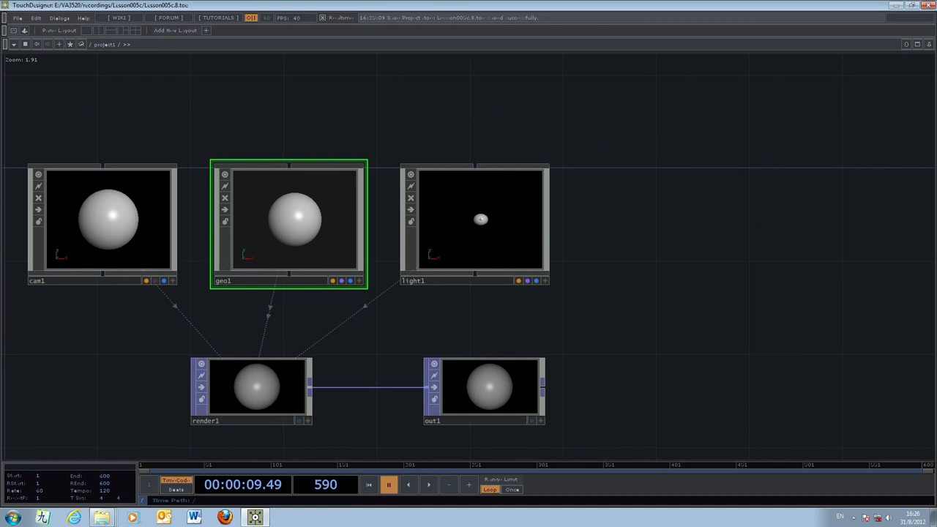
pyautogui.moveTo(328, 240)
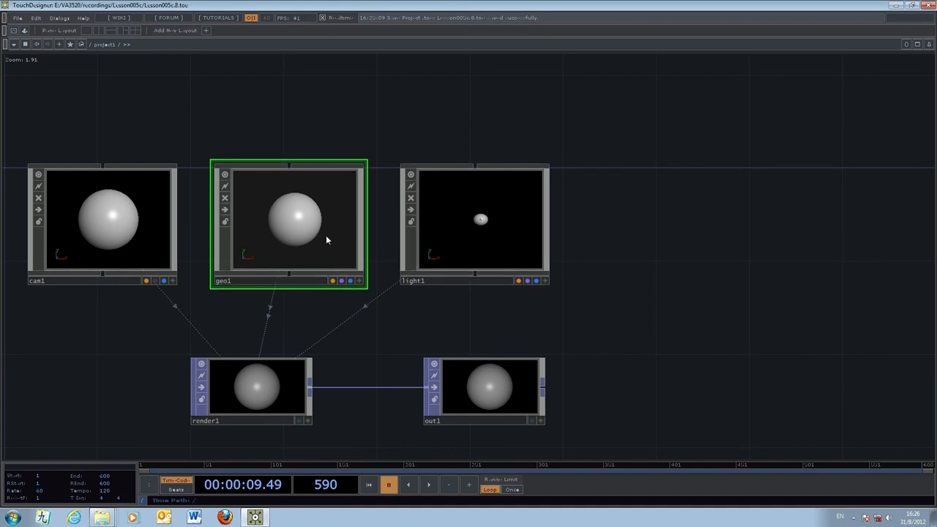
# - Dive into the geo1 component to reach its sphere1 SOP network
pyautogui.doubleClick(288, 219)
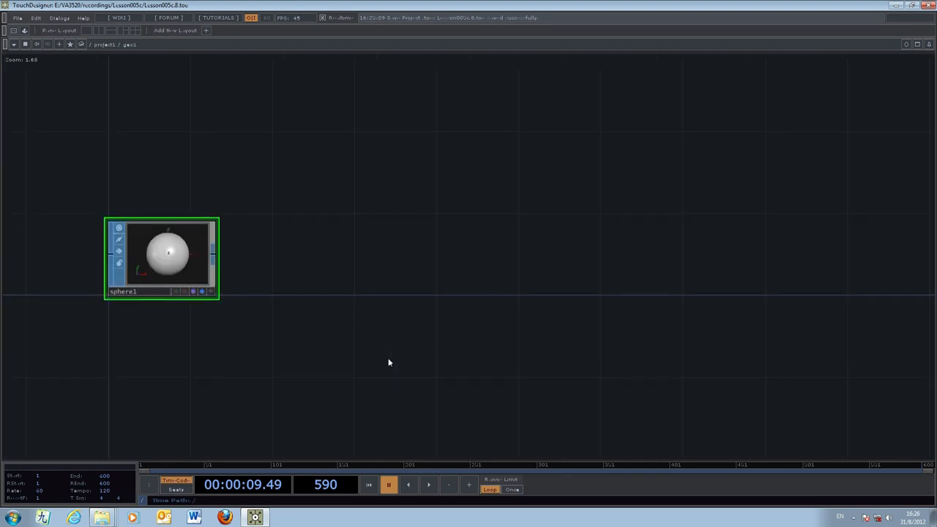
pyautogui.moveTo(180, 257)
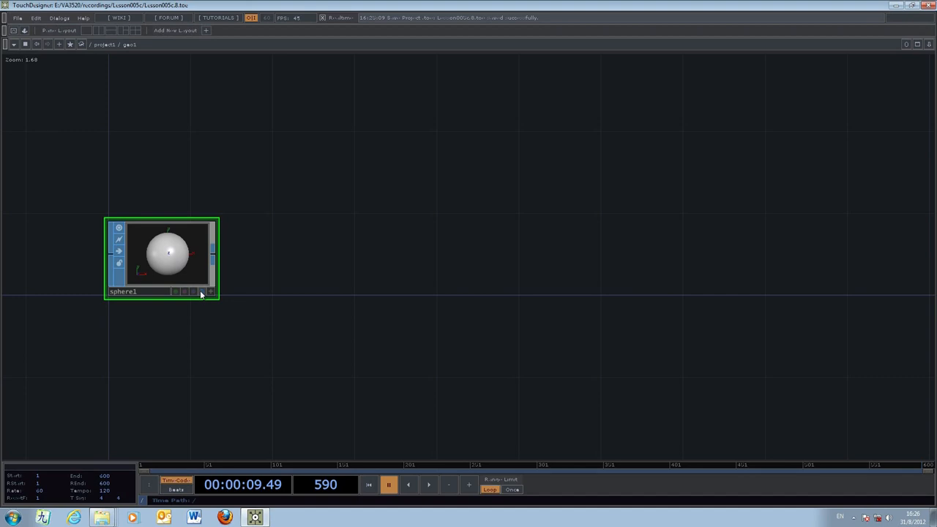
# - Move sphere1 up and set the new grid1 SOP's Orientation plane
pyautogui.moveTo(161, 256); pyautogui.dragTo(170, 161)
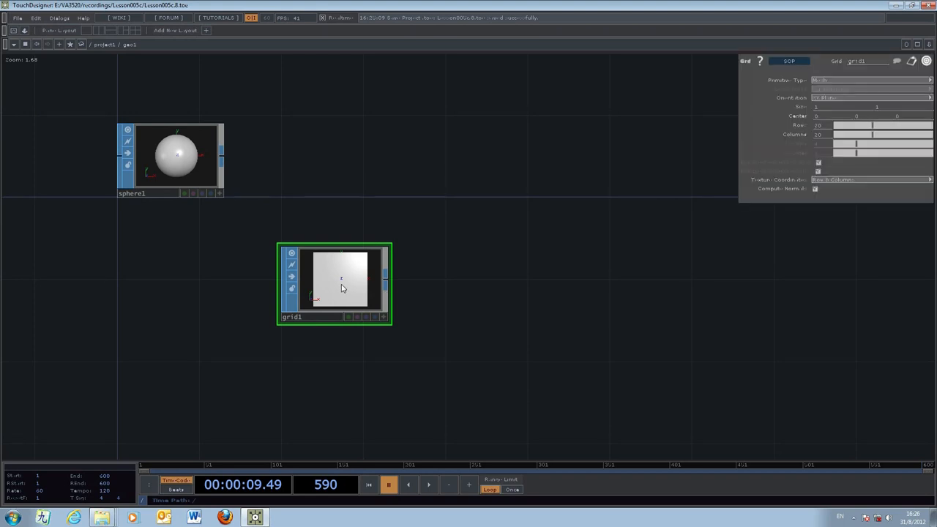
pyautogui.moveTo(618, 285)
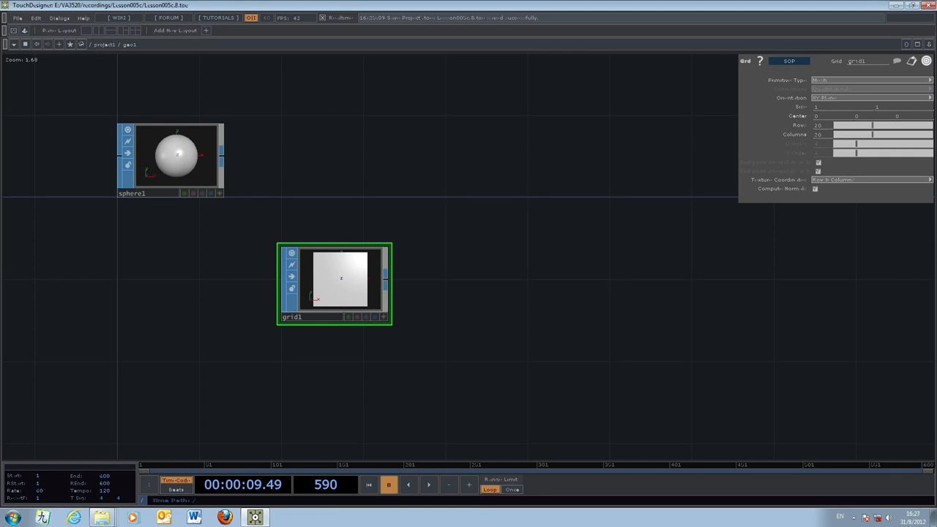
pyautogui.moveTo(174, 161)
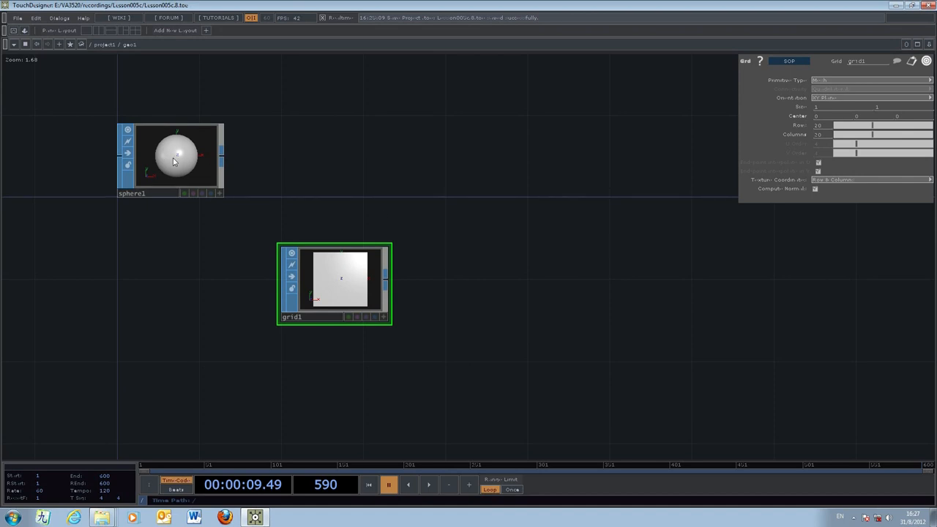
pyautogui.moveTo(551, 174)
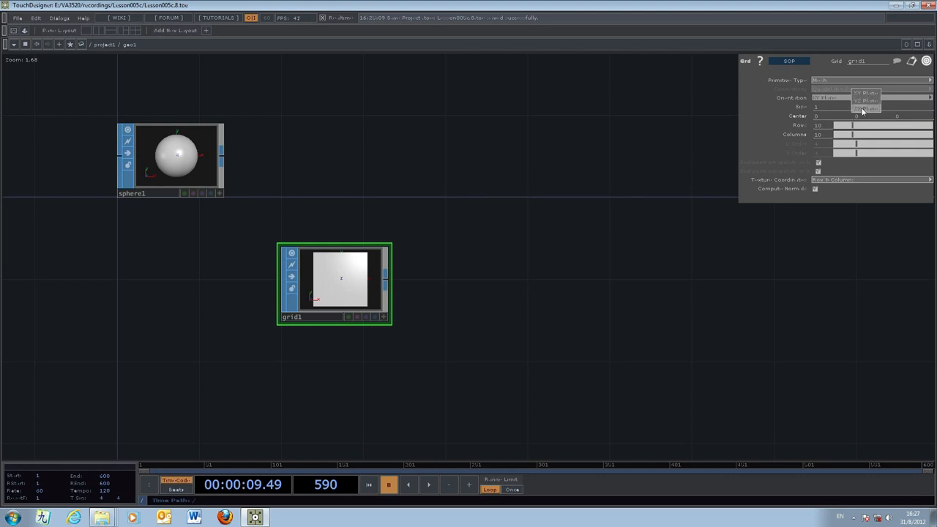
pyautogui.click(866, 99)
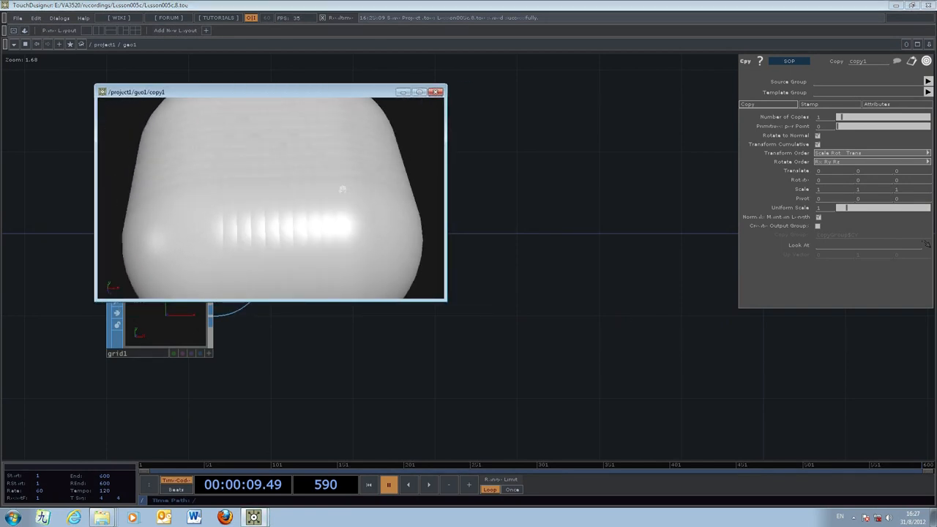
# - Shrink sphere1's Radius and check copy1's sphere array in a floating viewer
pyautogui.click(436, 91)
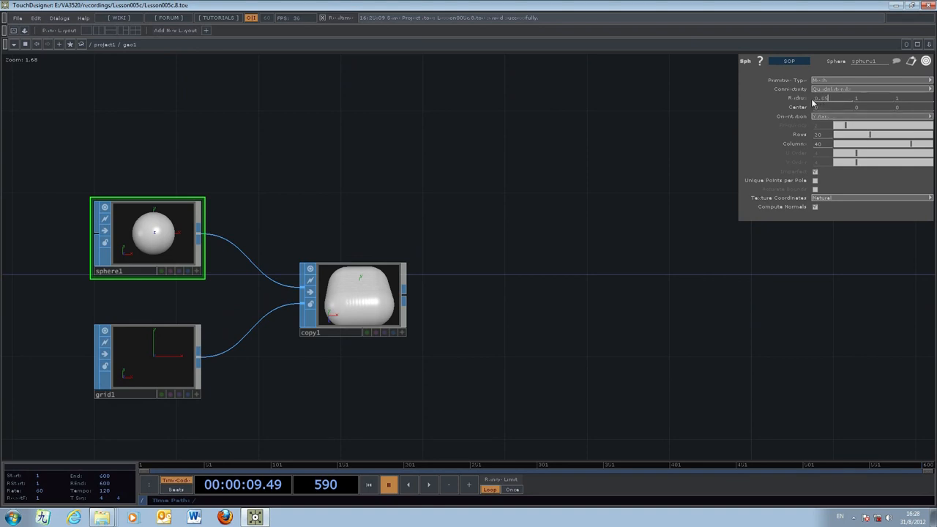
pyautogui.moveTo(819, 98); pyautogui.dragTo(856, 98)
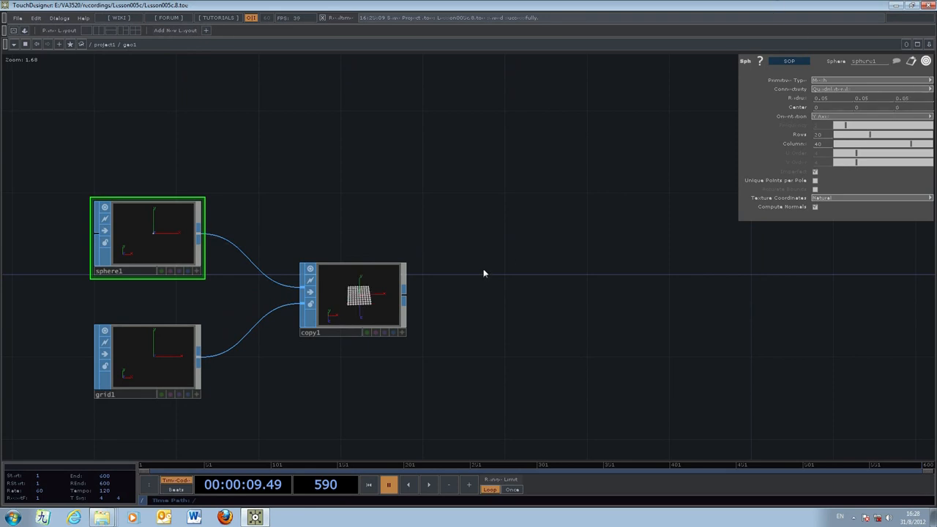
pyautogui.moveTo(372, 302)
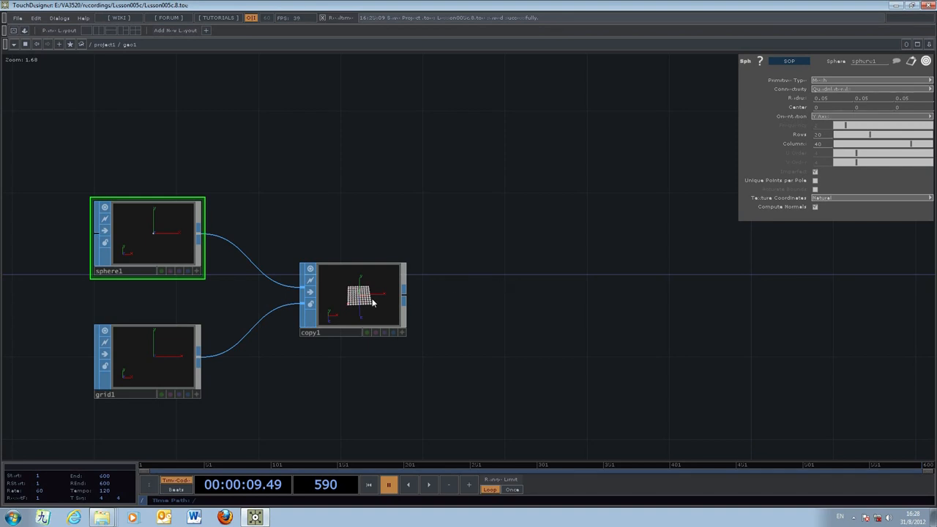
pyautogui.click(354, 296)
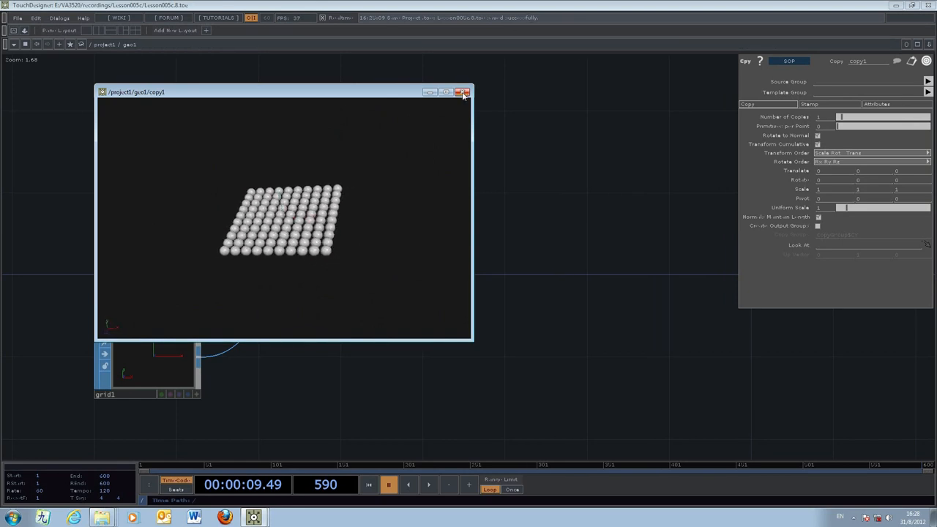
pyautogui.click(463, 91)
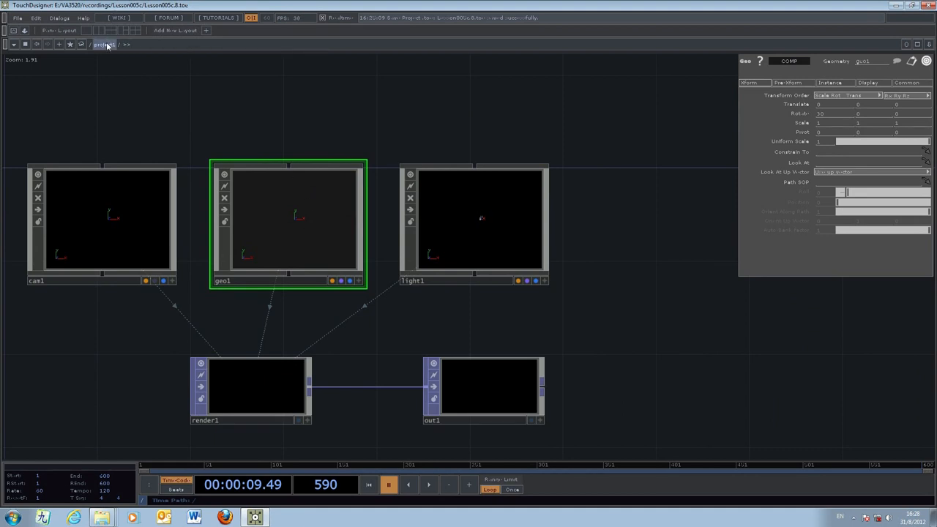
pyautogui.doubleClick(286, 219)
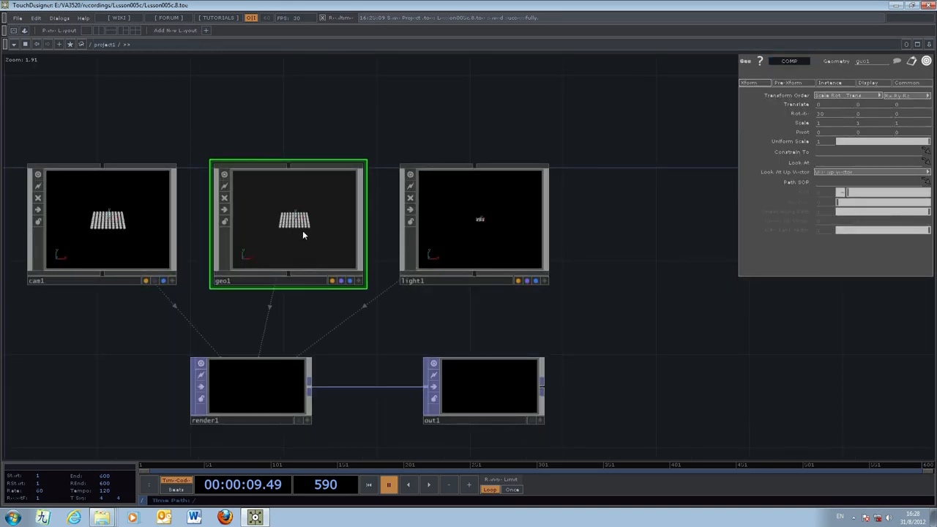
pyautogui.doubleClick(287, 220)
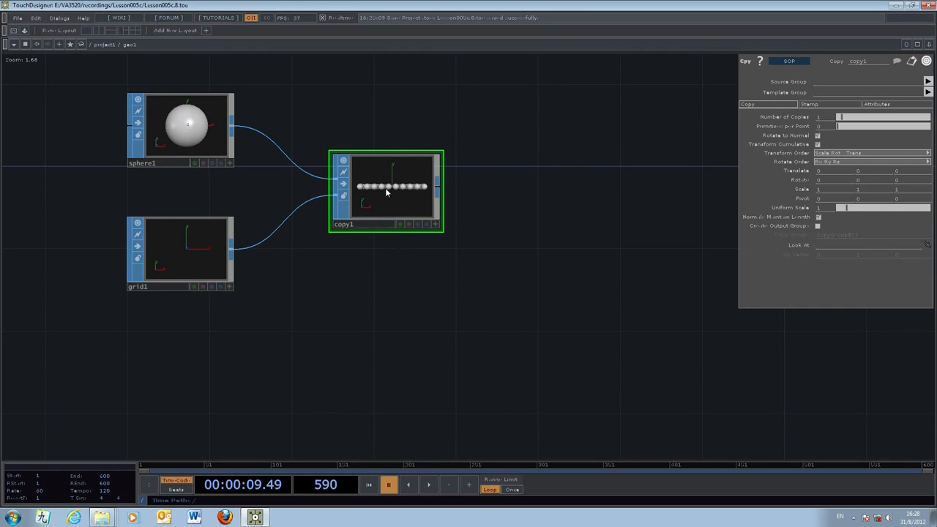
pyautogui.moveTo(506, 373)
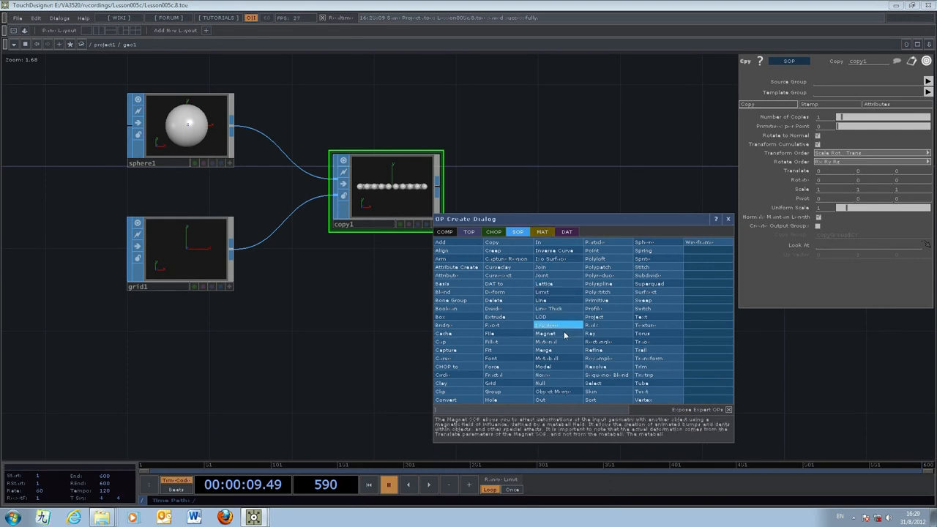
# - Add a Magnet SOP and a Metaball SOP with a reduced Radius inside geo1
pyautogui.click(545, 333)
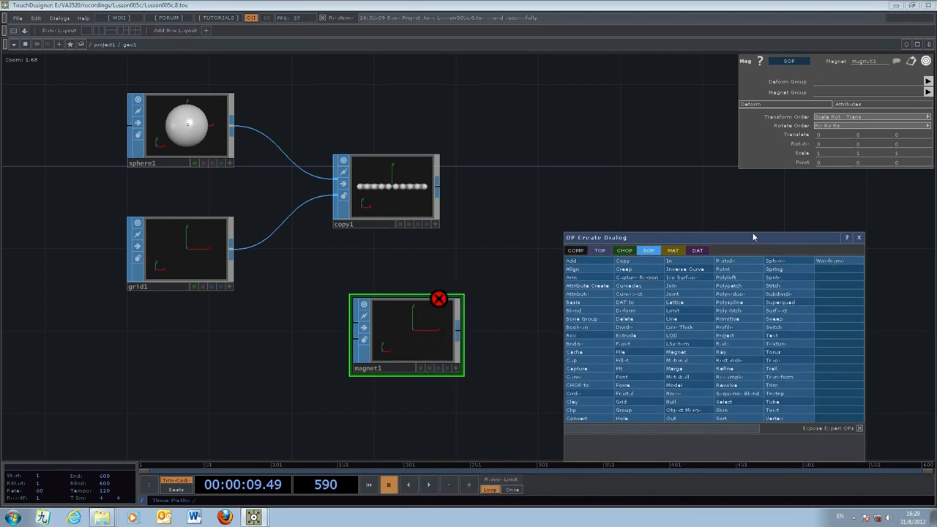
pyautogui.moveTo(737, 236)
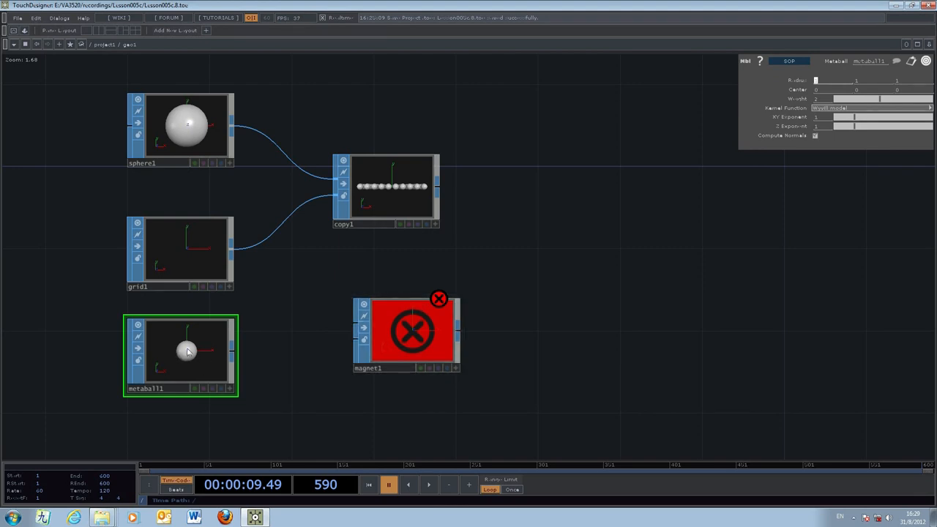
pyautogui.moveTo(378, 224)
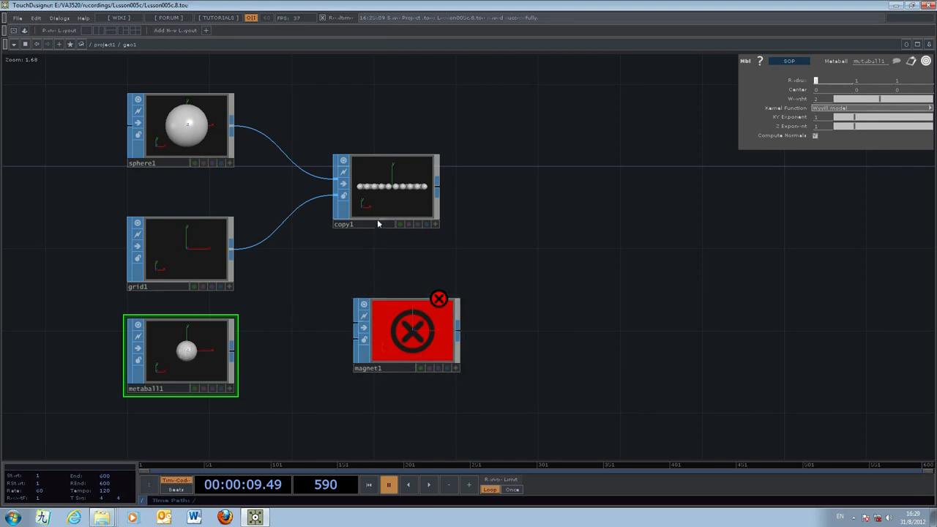
pyautogui.moveTo(395, 193)
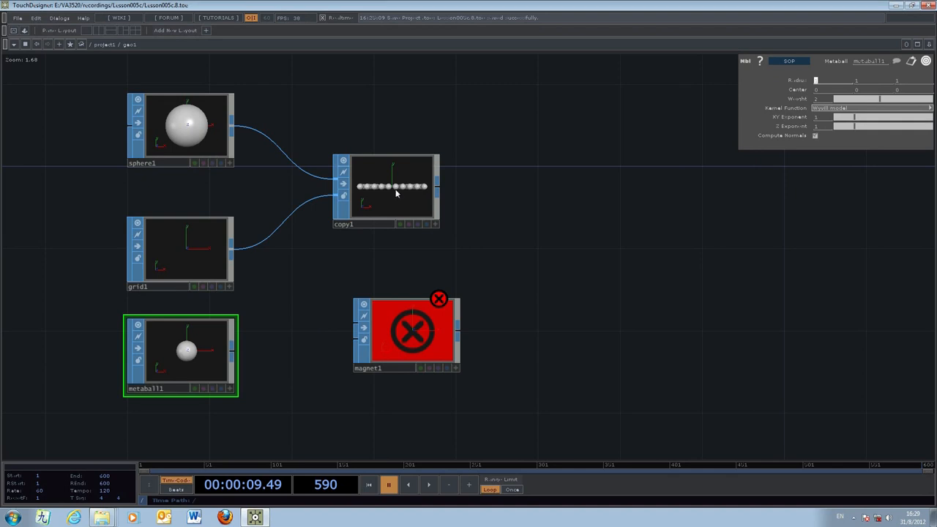
pyautogui.moveTo(394, 189)
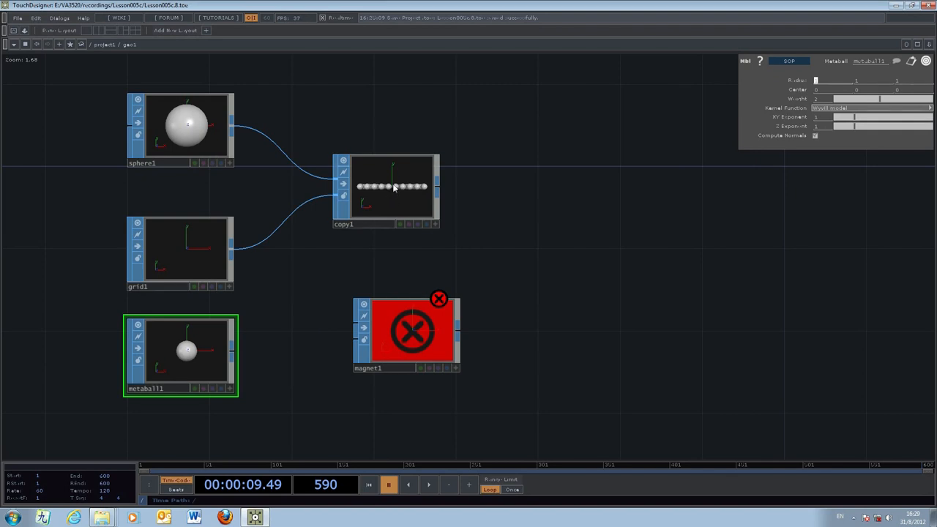
pyautogui.moveTo(372, 194)
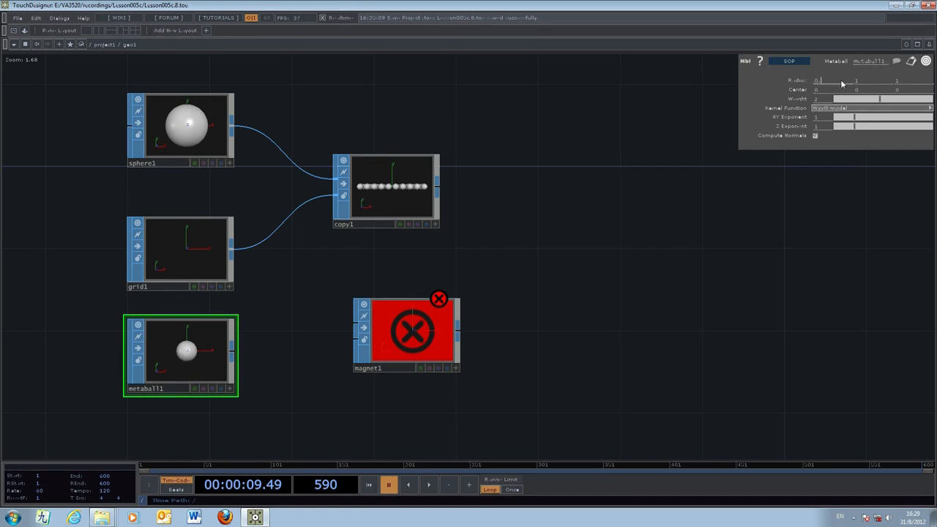
pyautogui.moveTo(818, 81); pyautogui.dragTo(856, 80)
pyautogui.write('5')
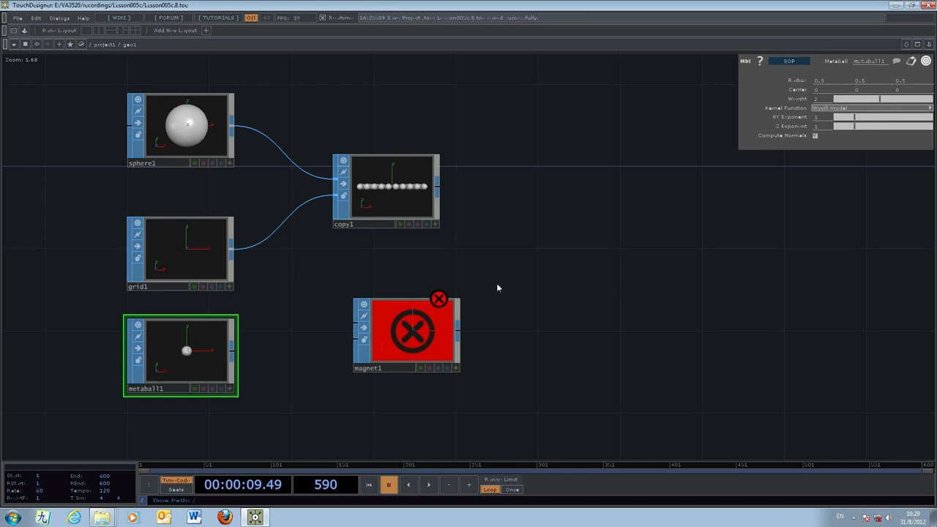
# - Place magnet1 after copy1, wiring copy1 into input 1 and metaball1 into input 2
pyautogui.moveTo(404, 334); pyautogui.dragTo(489, 310)
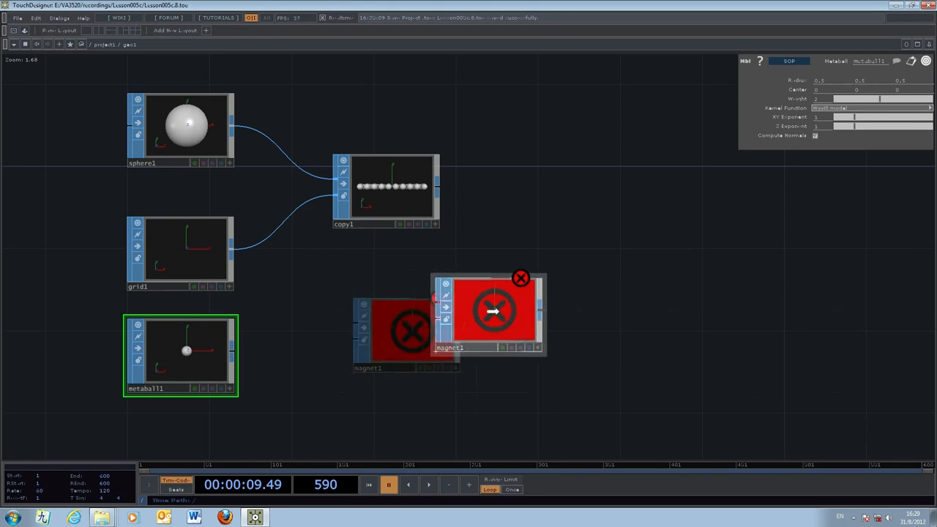
pyautogui.moveTo(494, 311); pyautogui.dragTo(577, 269)
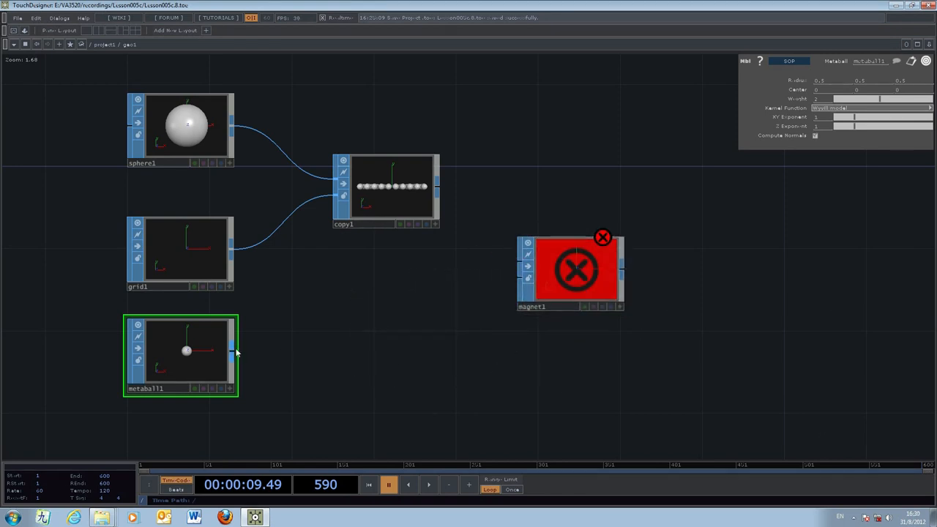
pyautogui.moveTo(234, 351); pyautogui.dragTo(453, 302)
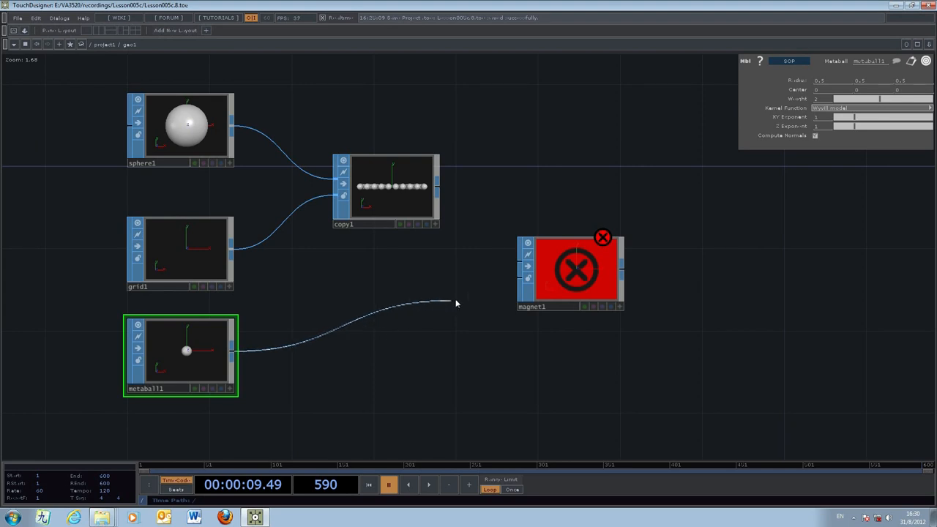
pyautogui.moveTo(439, 301); pyautogui.dragTo(520, 276)
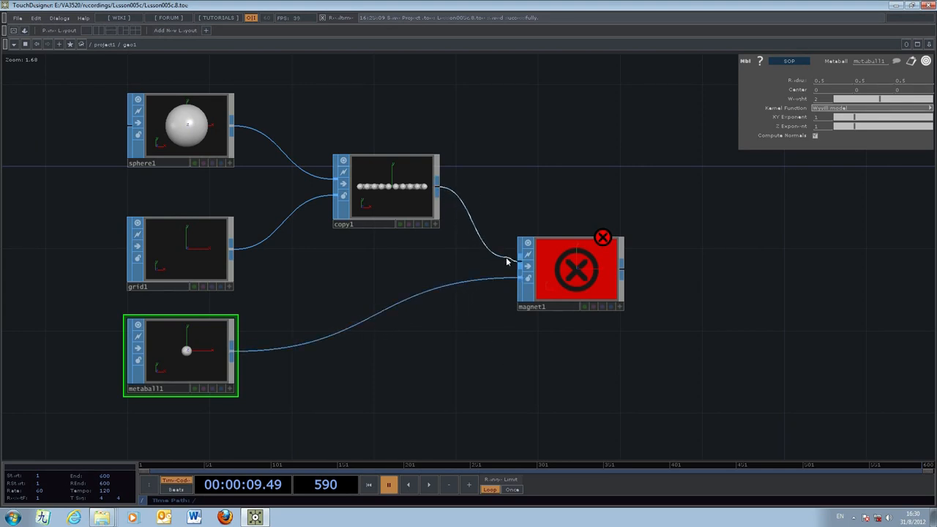
pyautogui.click(603, 237)
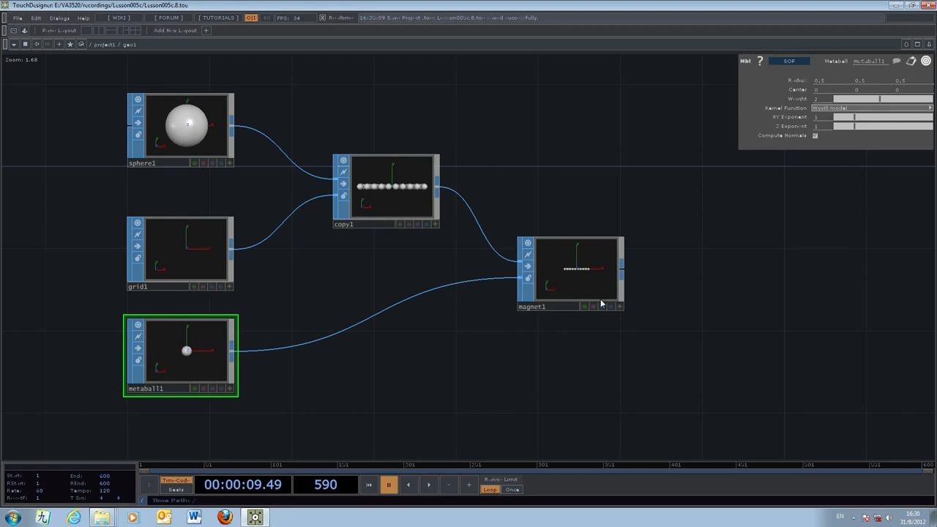
pyautogui.moveTo(571, 270); pyautogui.dragTo(571, 231)
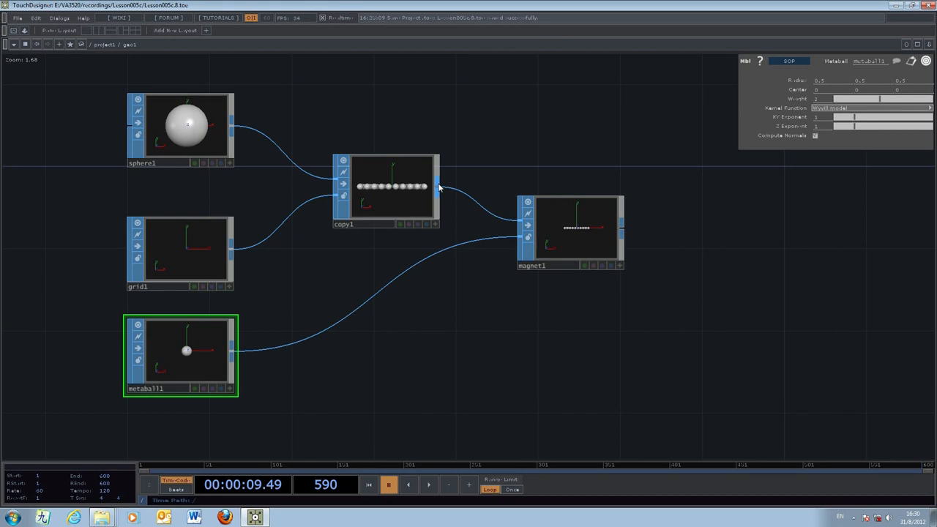
pyautogui.click(571, 231)
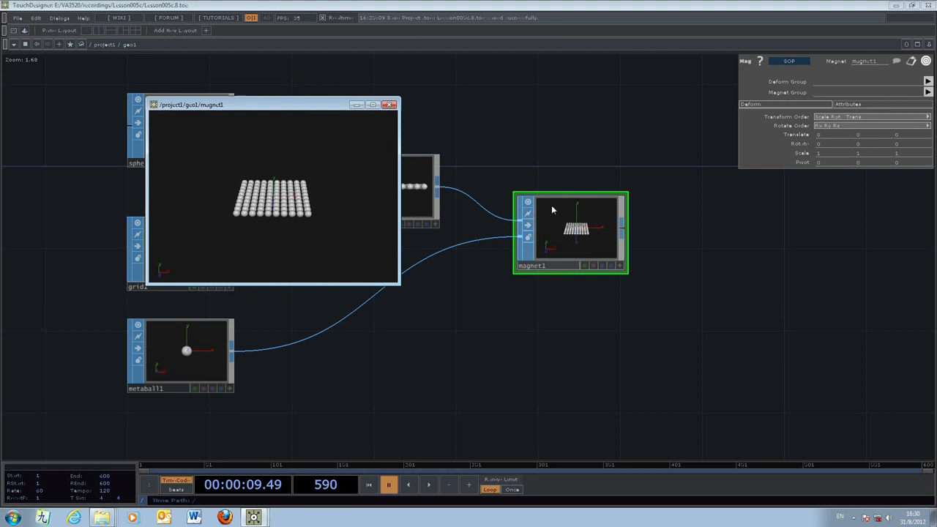
pyautogui.moveTo(580, 238)
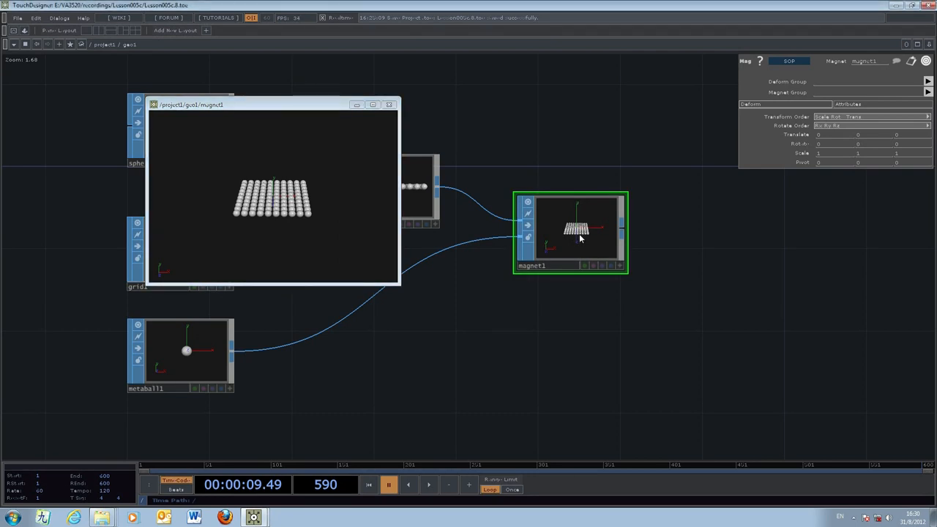
pyautogui.moveTo(578, 231)
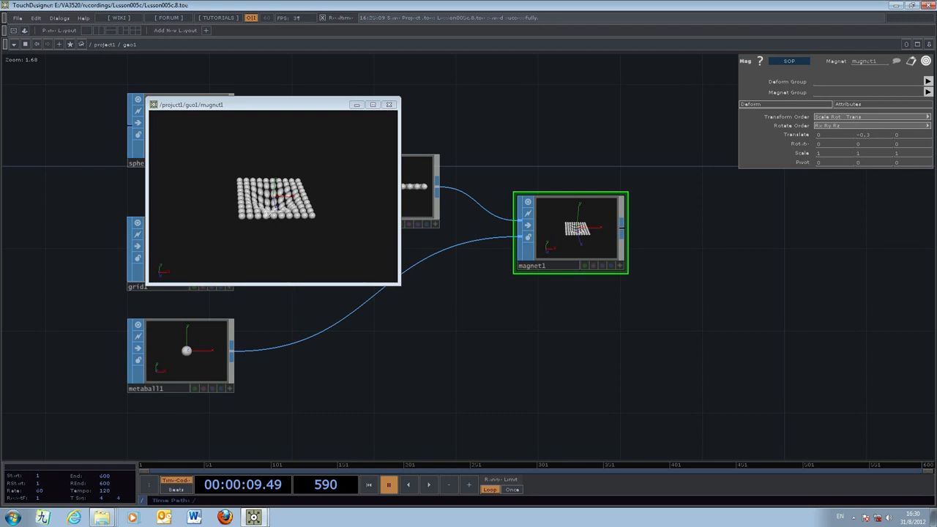
pyautogui.moveTo(287, 243)
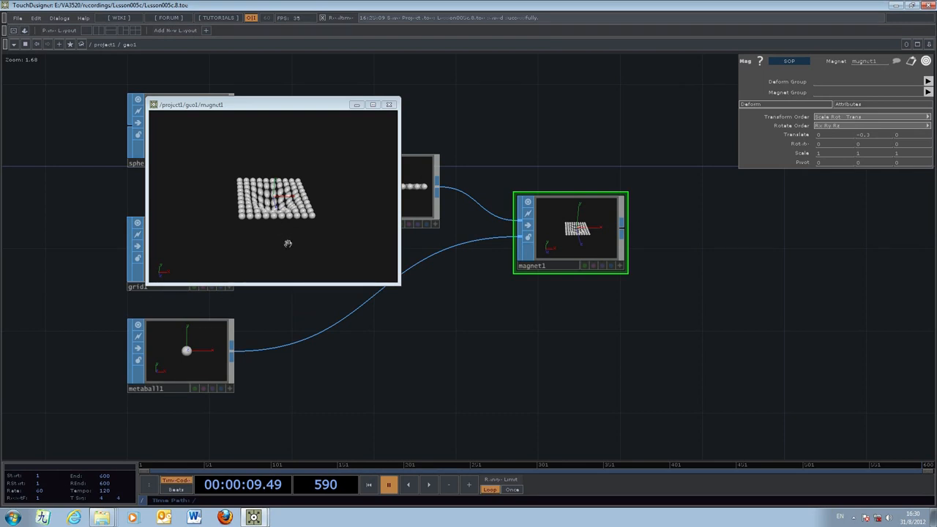
pyautogui.moveTo(339, 122)
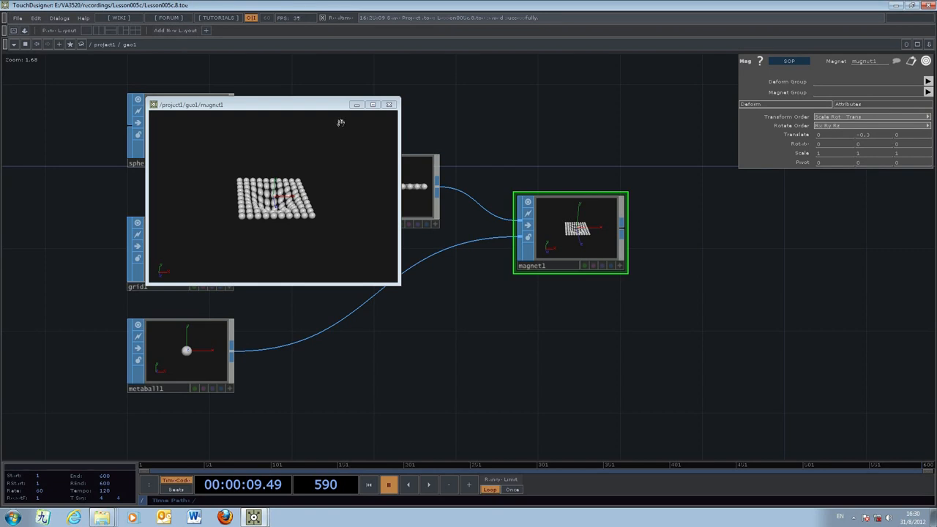
# - Close magnet1's floating viewer after adjusting its Translate so the grid warps
pyautogui.click(389, 105)
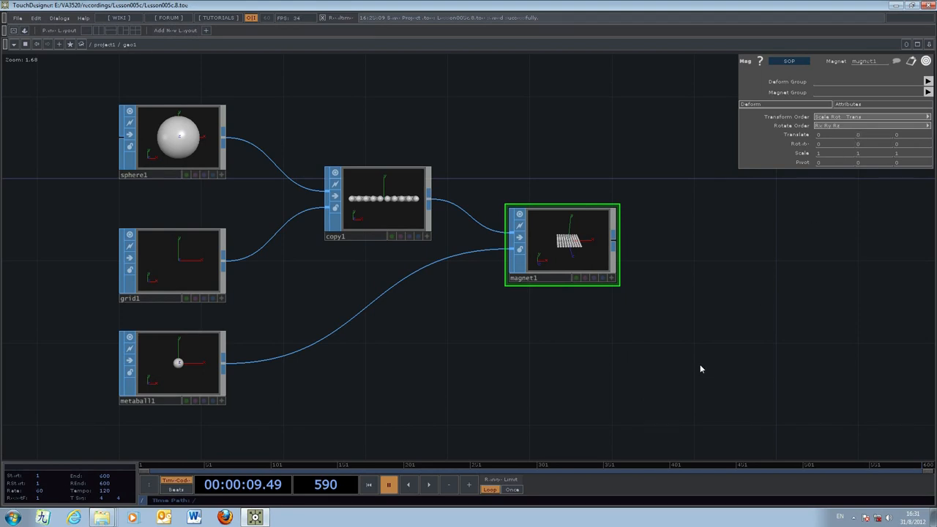
pyautogui.moveTo(861, 142)
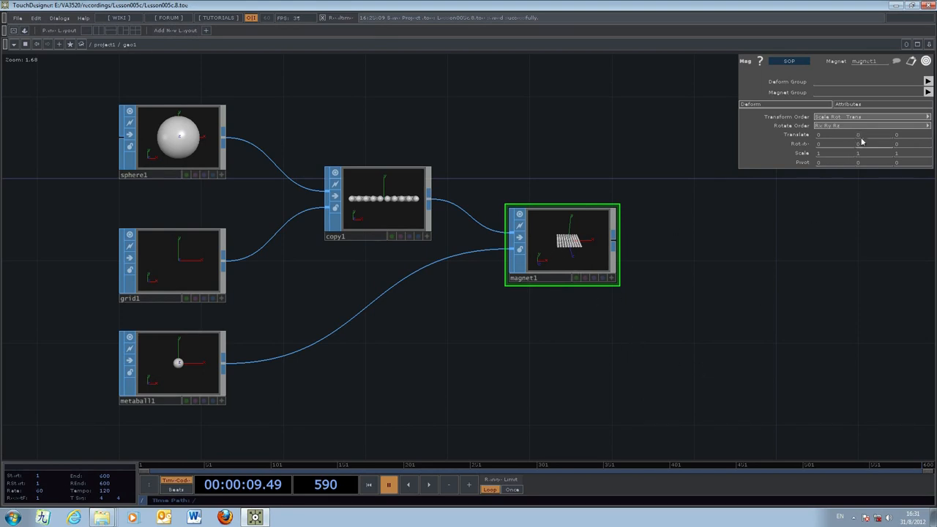
pyautogui.moveTo(626, 297)
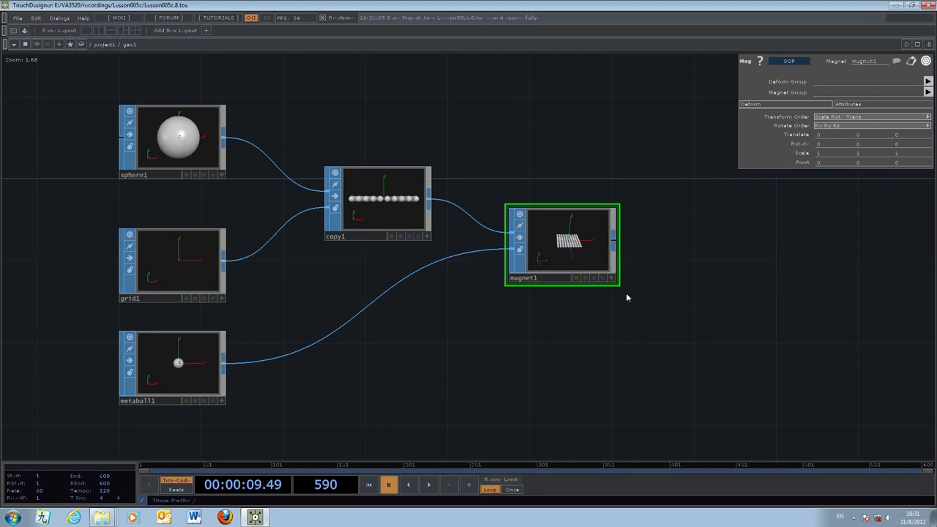
pyautogui.moveTo(527, 338)
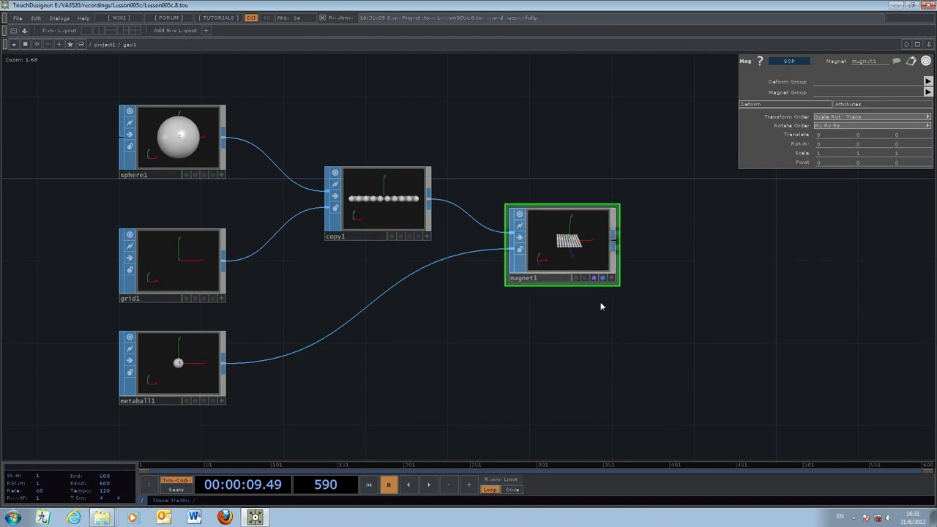
# - Go up to the render network and add an Audio Stream In CHOP
pyautogui.click(106, 44)
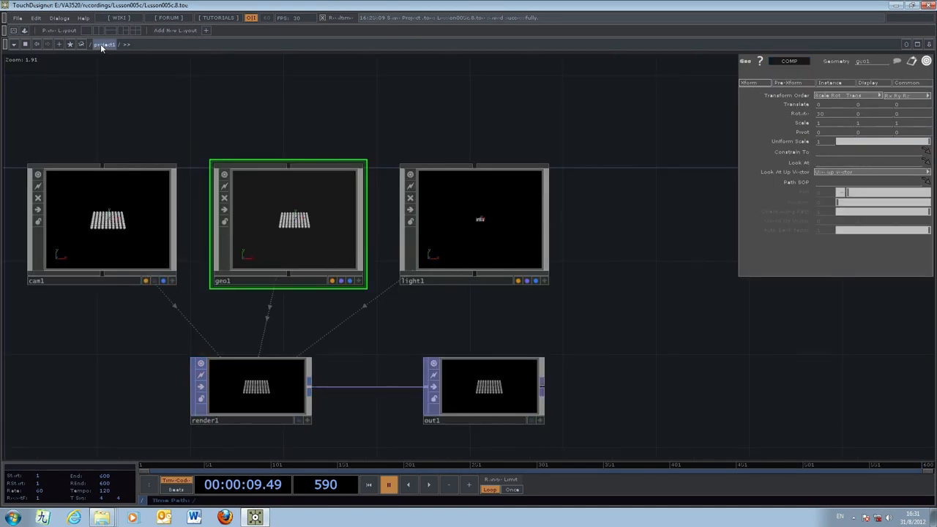
pyautogui.click(18, 18)
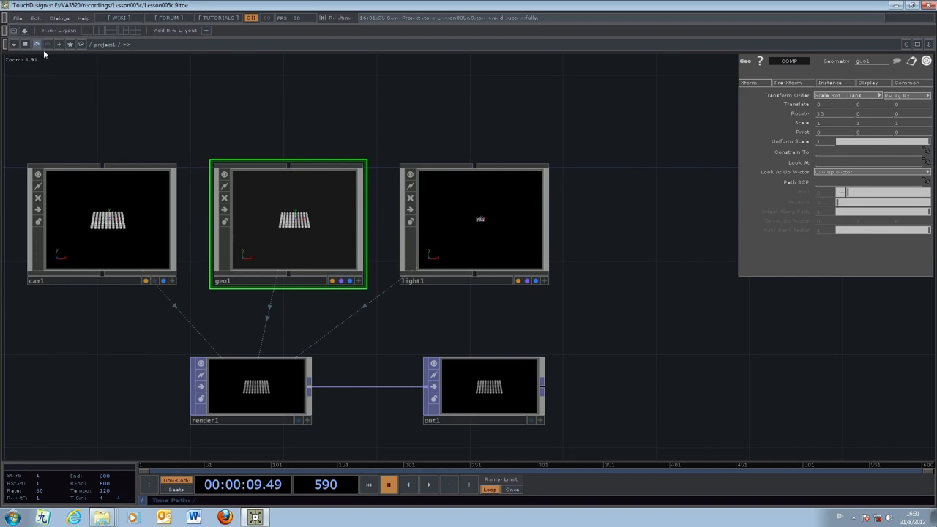
pyautogui.scroll(-3)
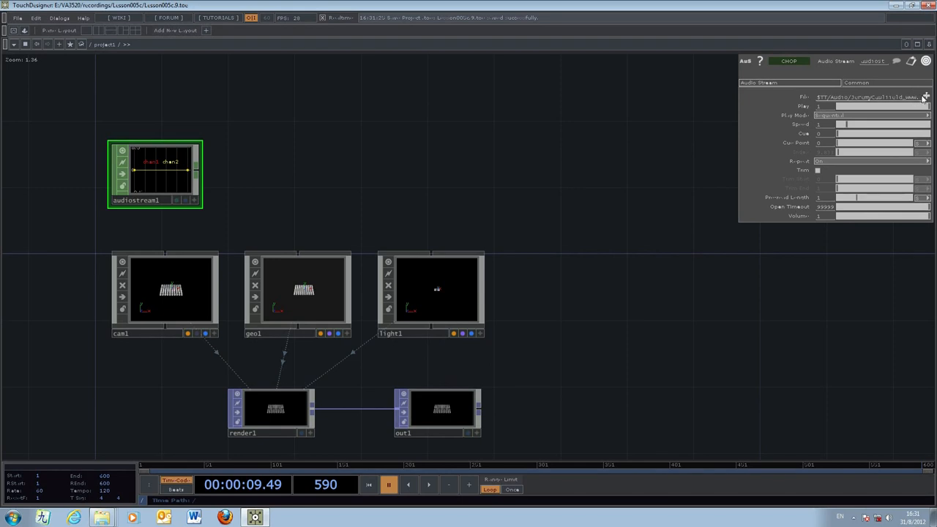
# - Load the music_demo file into audiostream1 and route it to an Audio Out CHOP
pyautogui.click(924, 97)
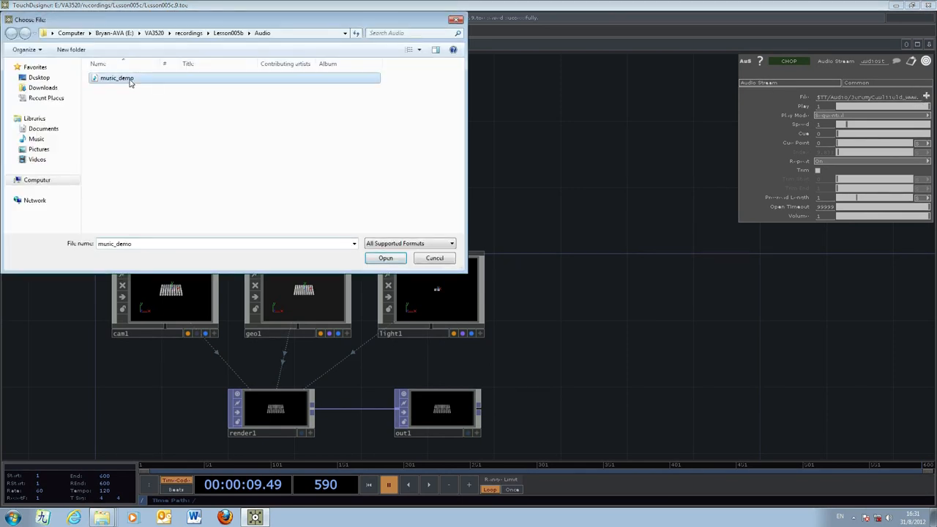
pyautogui.click(385, 257)
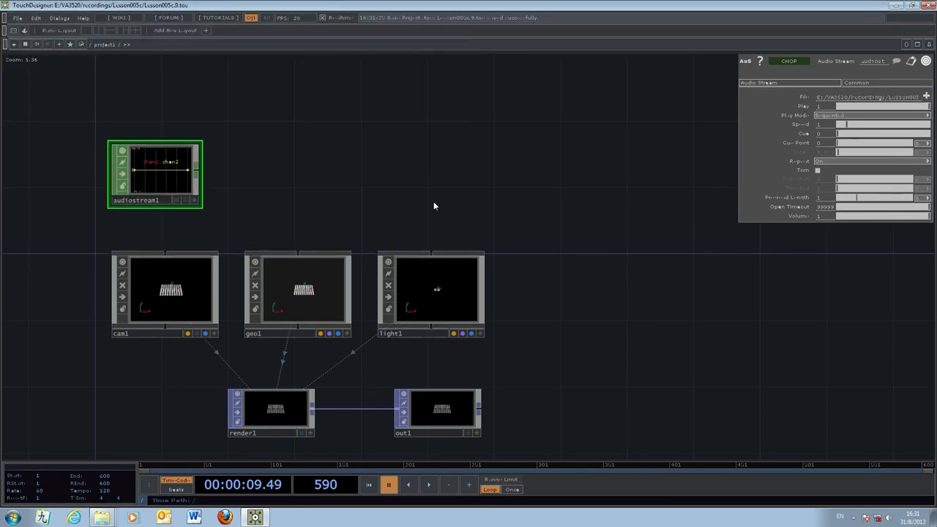
pyautogui.click(428, 485)
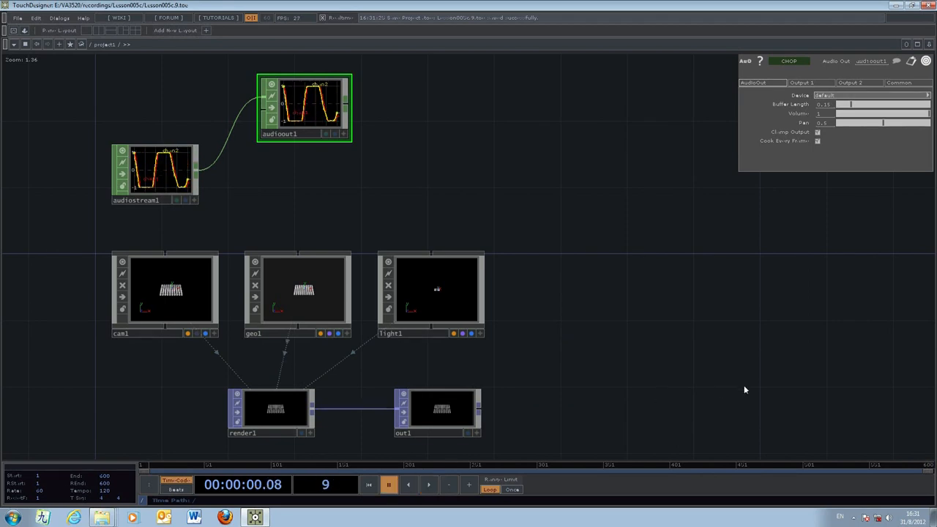
pyautogui.moveTo(758, 321)
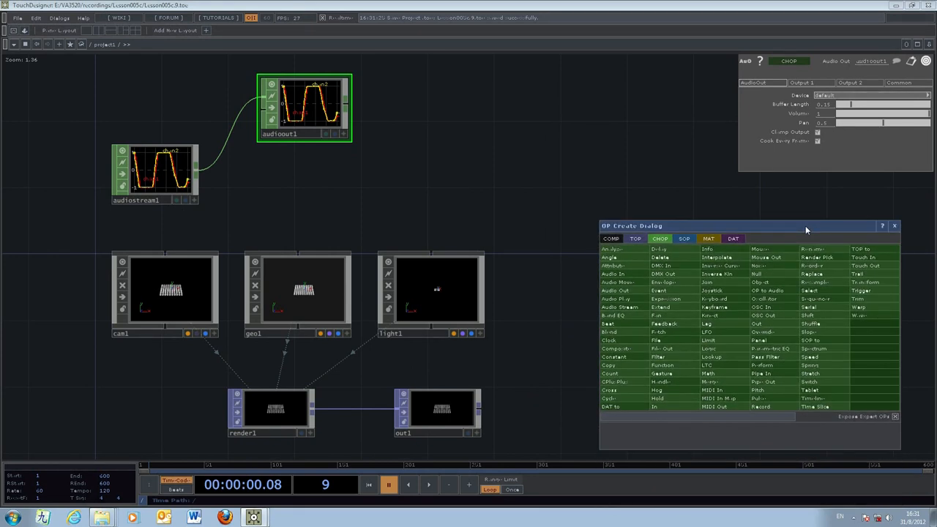
pyautogui.moveTo(613, 255)
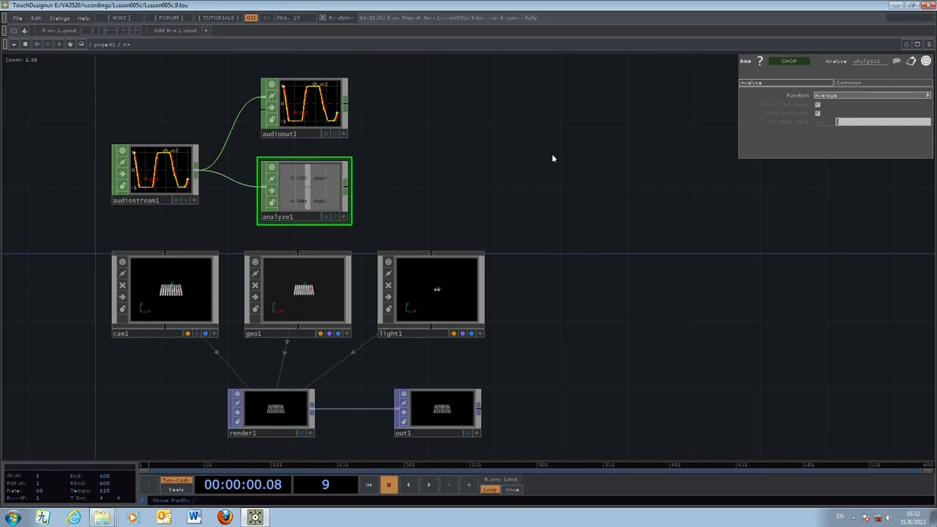
pyautogui.moveTo(697, 123)
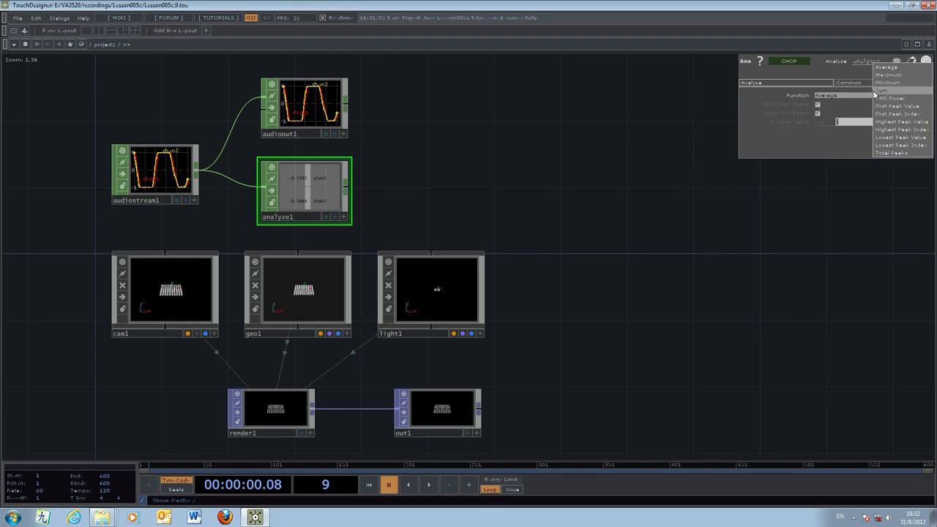
# - Set analyze1's Function to RMS Power on the audio stream
pyautogui.click(891, 91)
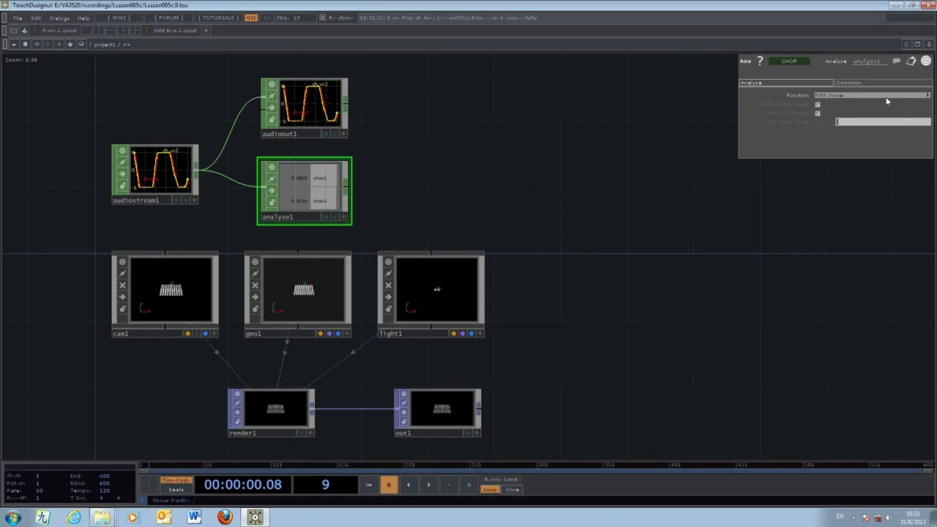
pyautogui.moveTo(584, 220)
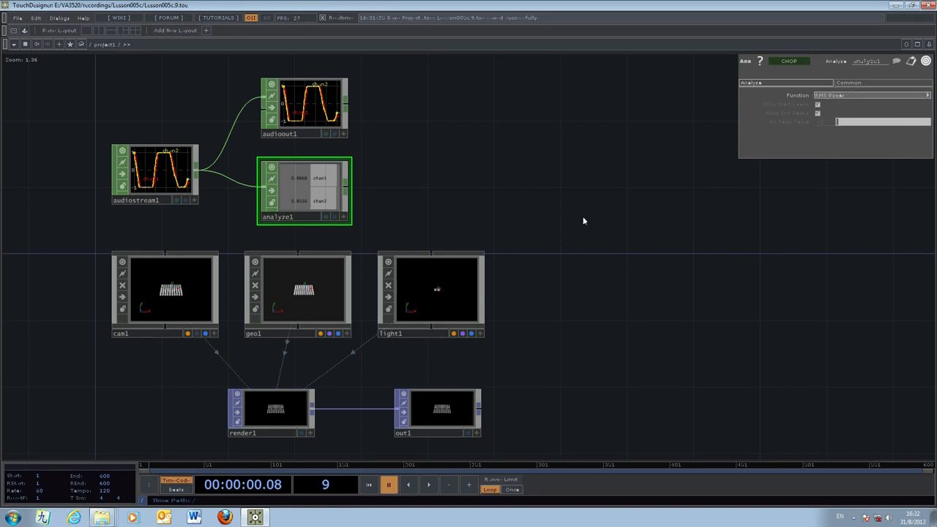
pyautogui.moveTo(509, 196)
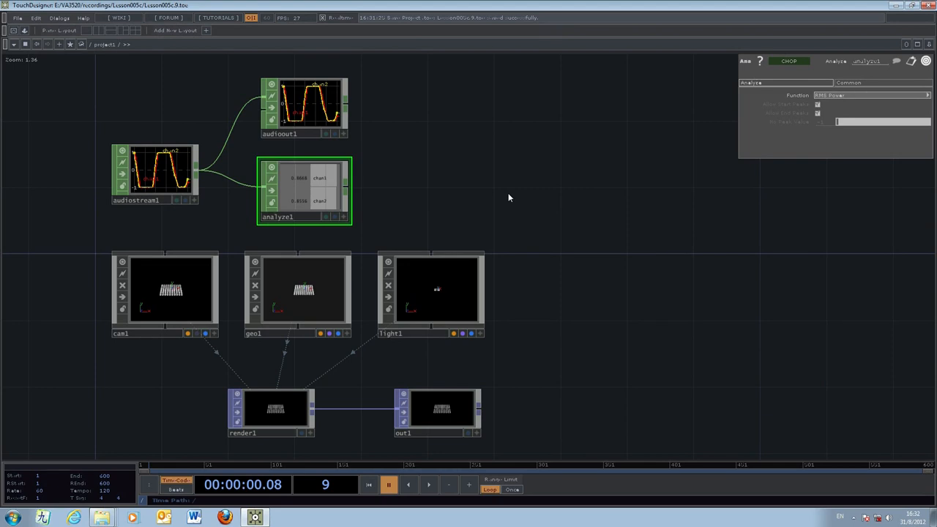
pyautogui.moveTo(521, 199)
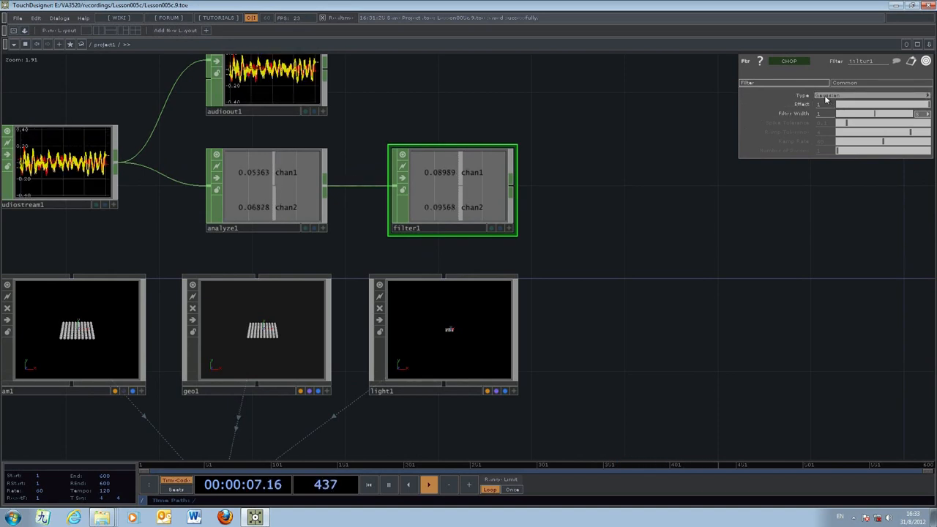
# - Adjust filter1's Filter Width to smooth the RMS values
pyautogui.click(867, 95)
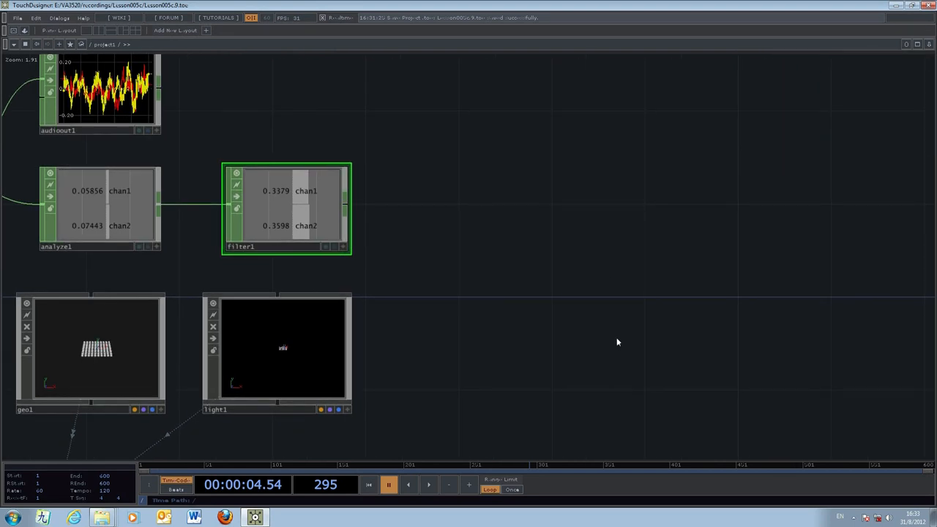
# - Link filter1's chan1 to magnet1's Translate Y inside geo1, using a side-by-side pane layout
pyautogui.click(929, 44)
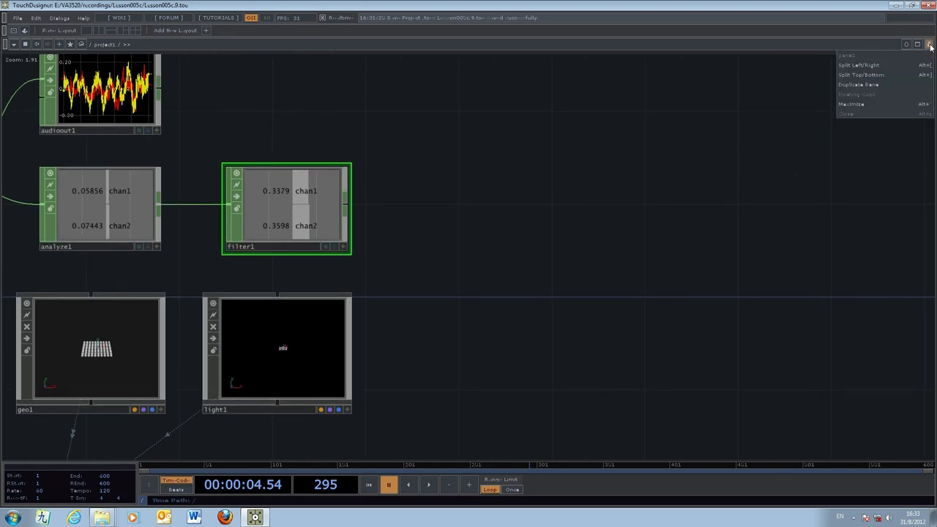
pyautogui.click(861, 64)
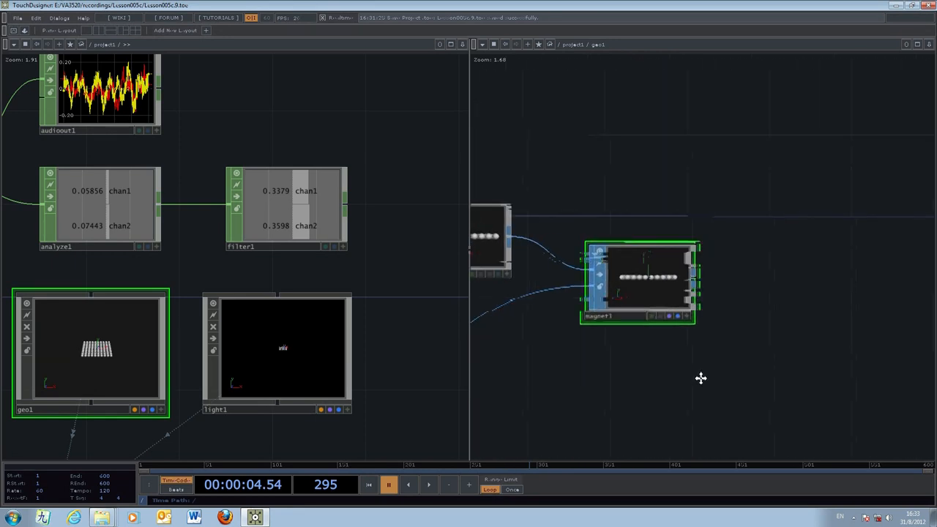
pyautogui.click(636, 281)
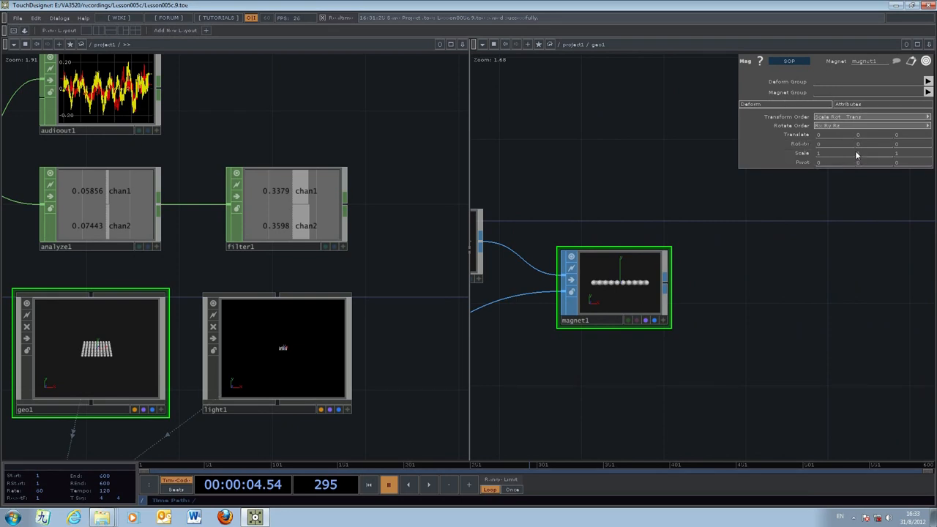
pyautogui.moveTo(344, 246)
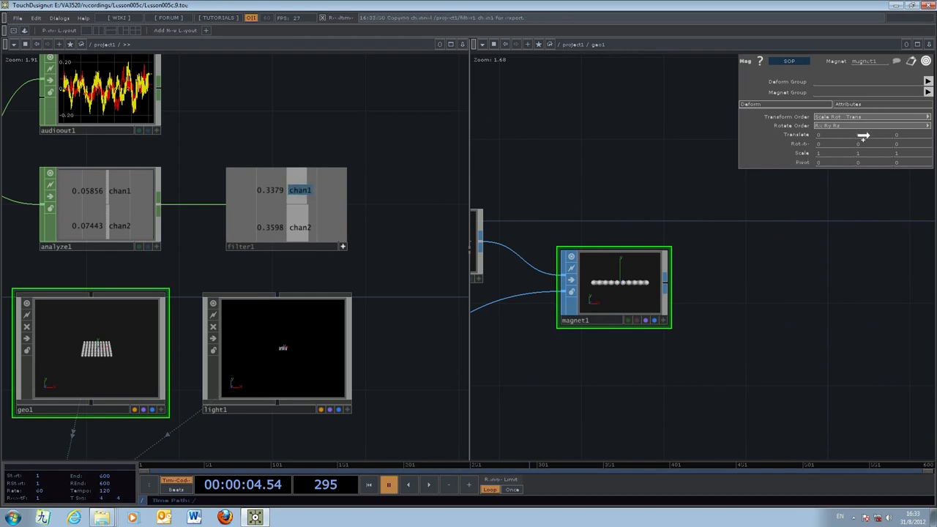
pyautogui.click(862, 134)
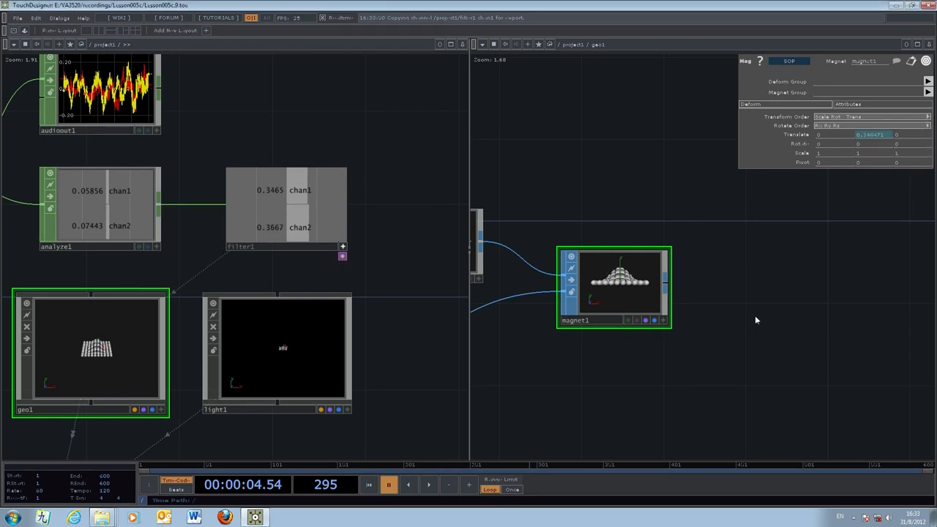
pyautogui.moveTo(594, 287)
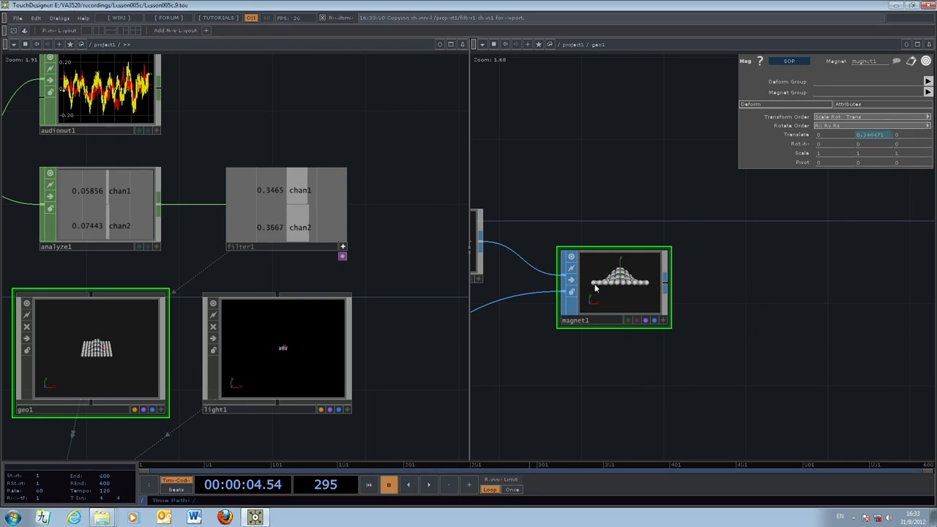
pyautogui.moveTo(662, 387)
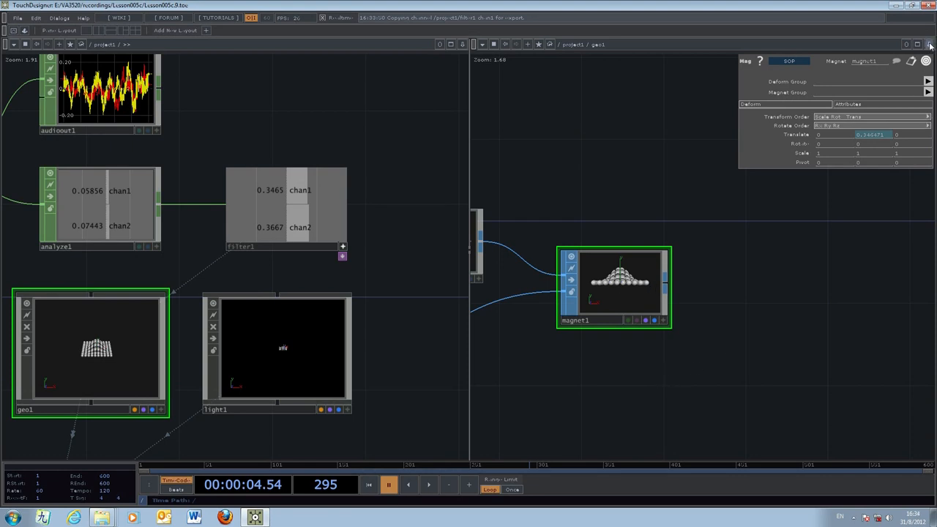
pyautogui.click(929, 44)
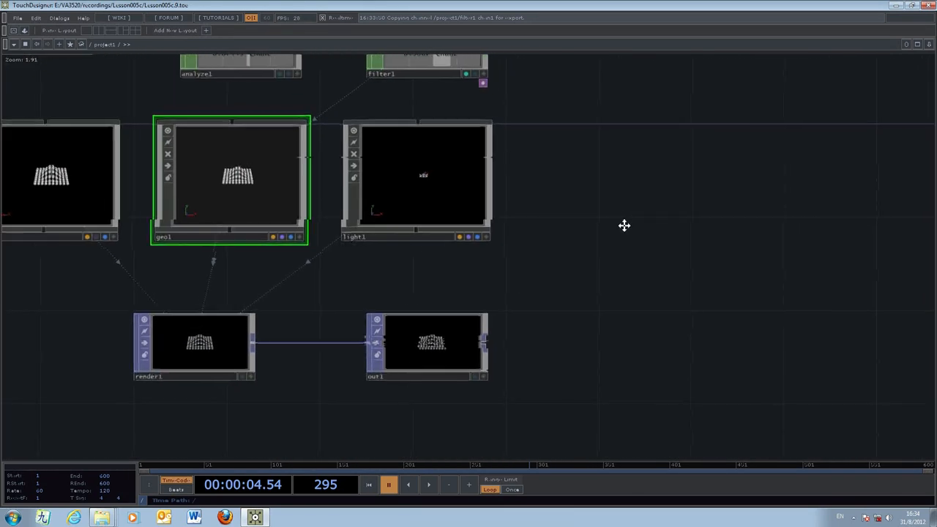
# - View out1 in a floating viewer window to watch the sphere grid deform, then close it
pyautogui.click(428, 483)
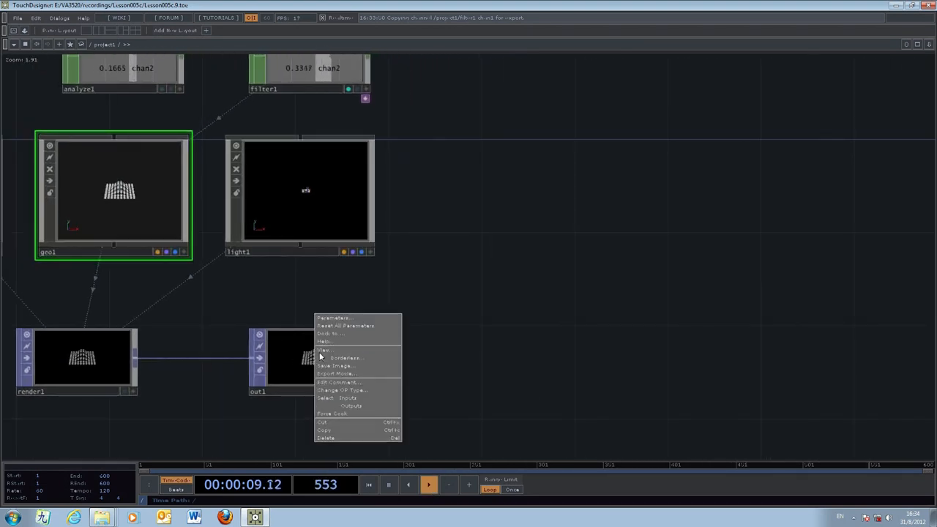
pyautogui.click(328, 348)
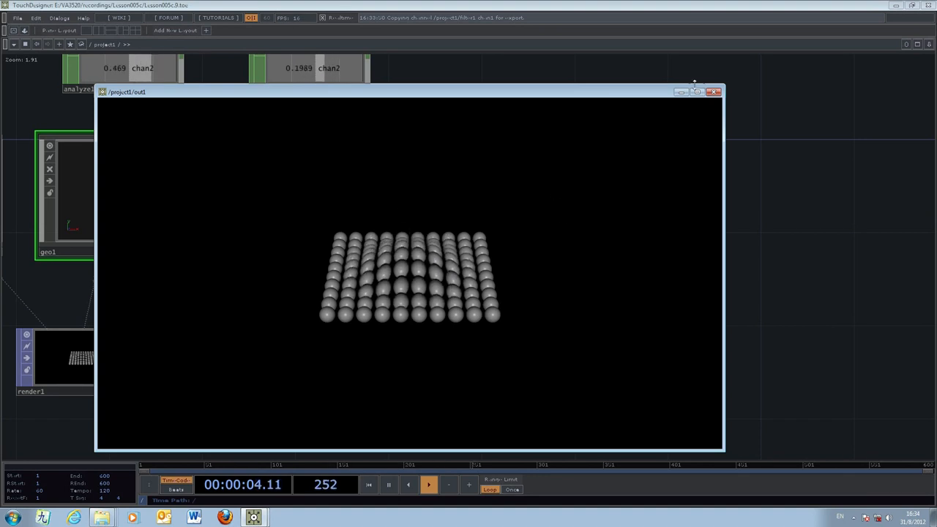
pyautogui.click(714, 91)
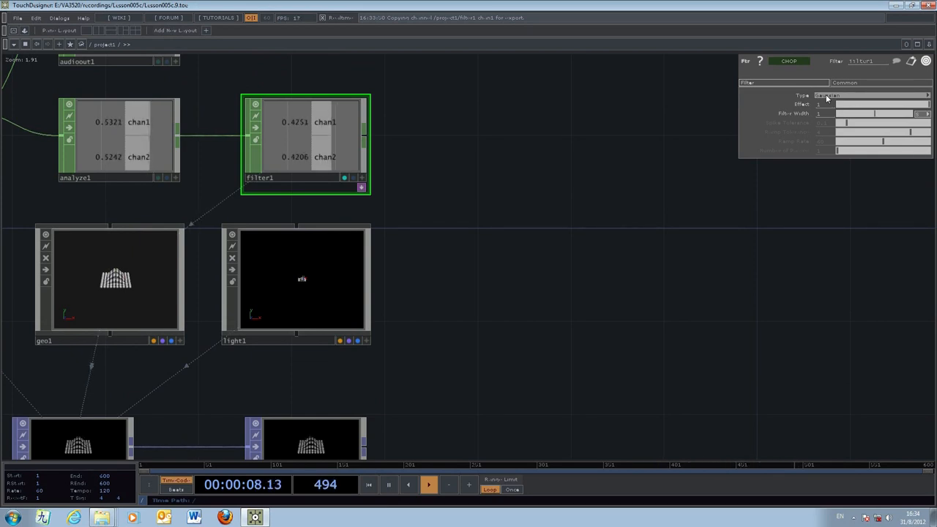
# - Give filter1 a different filter type and display out1's render as the network background
pyautogui.click(870, 95)
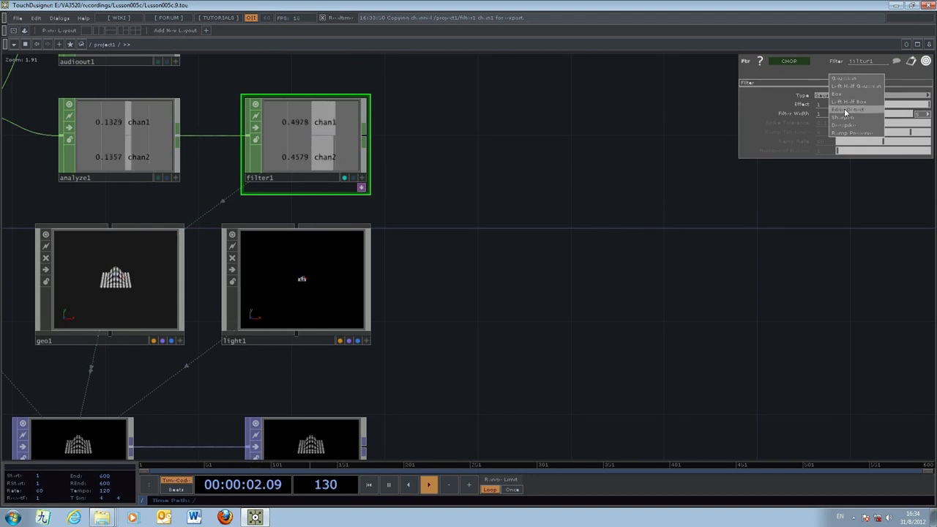
pyautogui.click(849, 108)
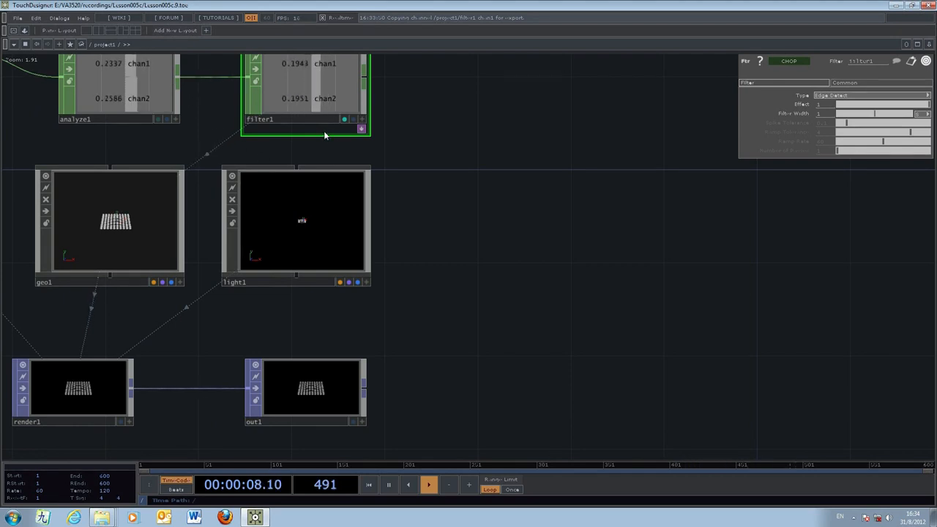
pyautogui.click(304, 393)
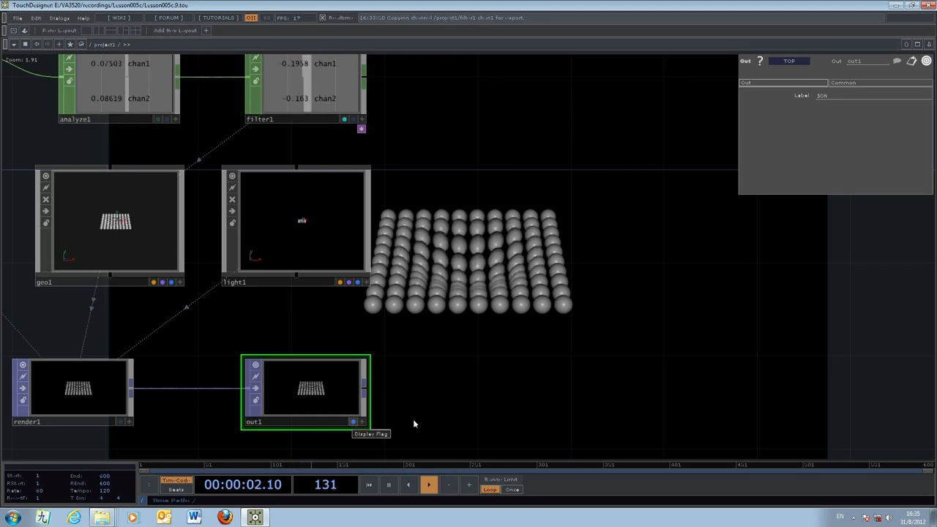
pyautogui.moveTo(482, 412)
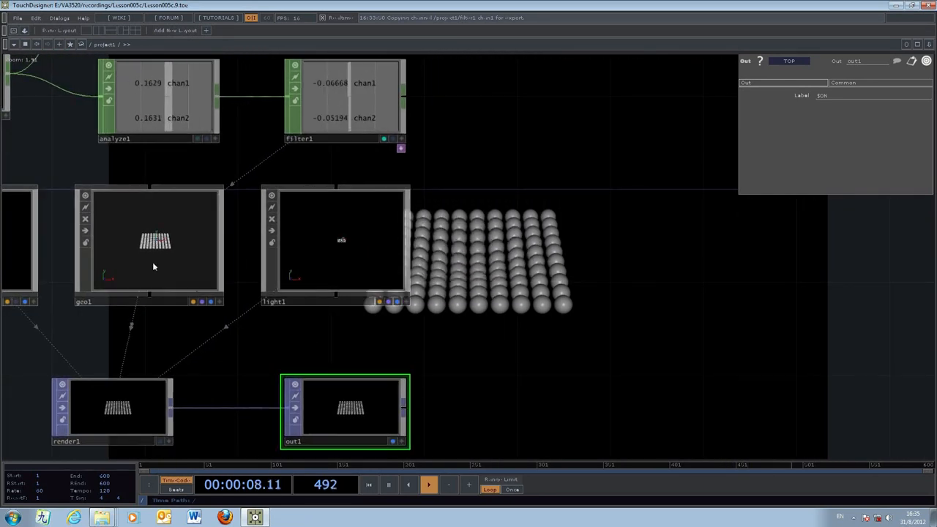
# - Adjust geo1's Rotate values on the Xform page so the sphere grid sits tilted
pyautogui.click(147, 246)
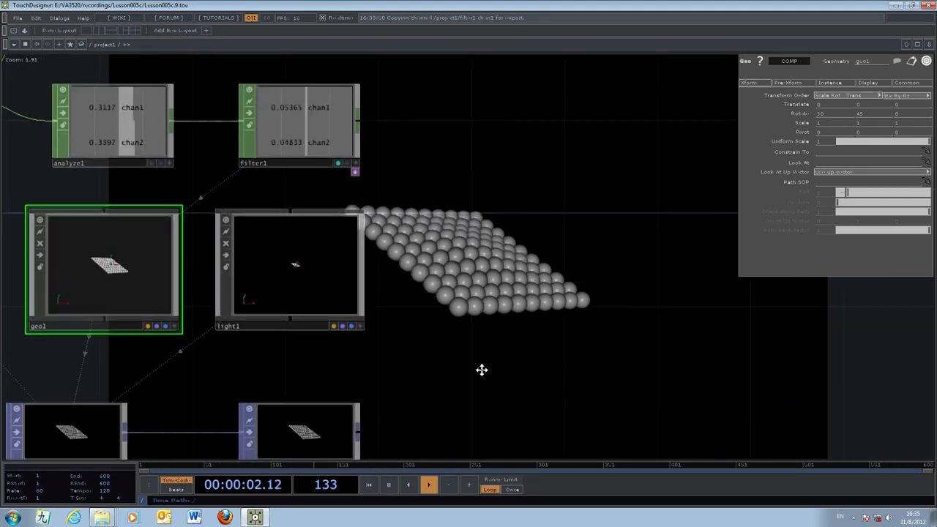
pyautogui.click(390, 484)
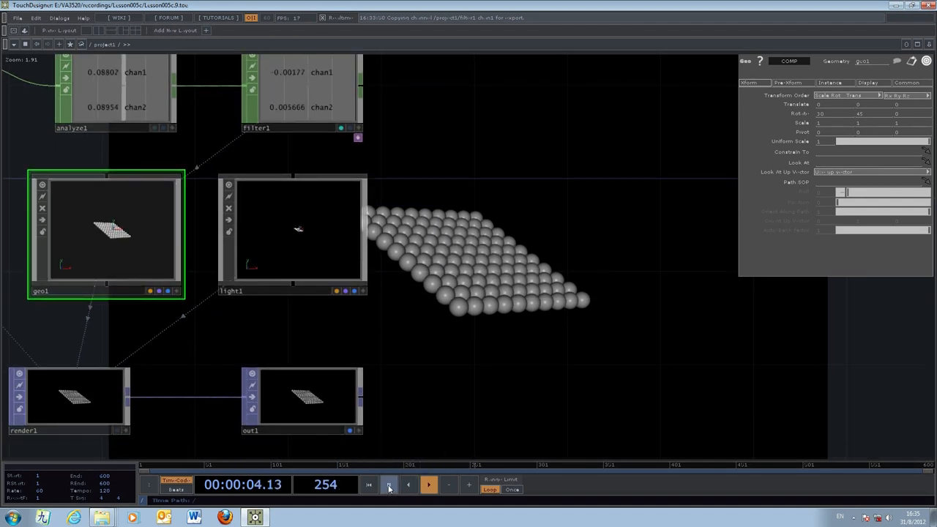
pyautogui.click(390, 483)
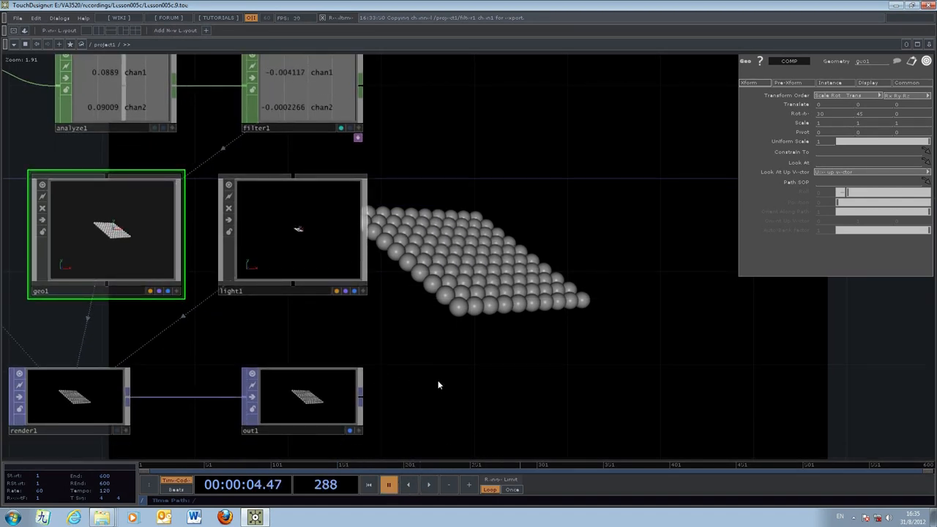